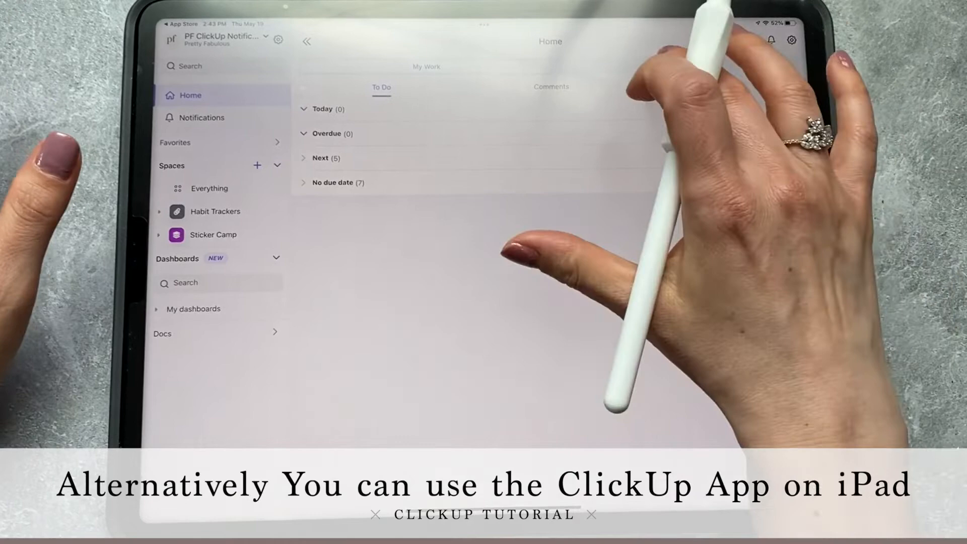
# Switch to the day-by-day schedule and open the Create Sticker Designs task to view its details
pyautogui.click(674, 67)
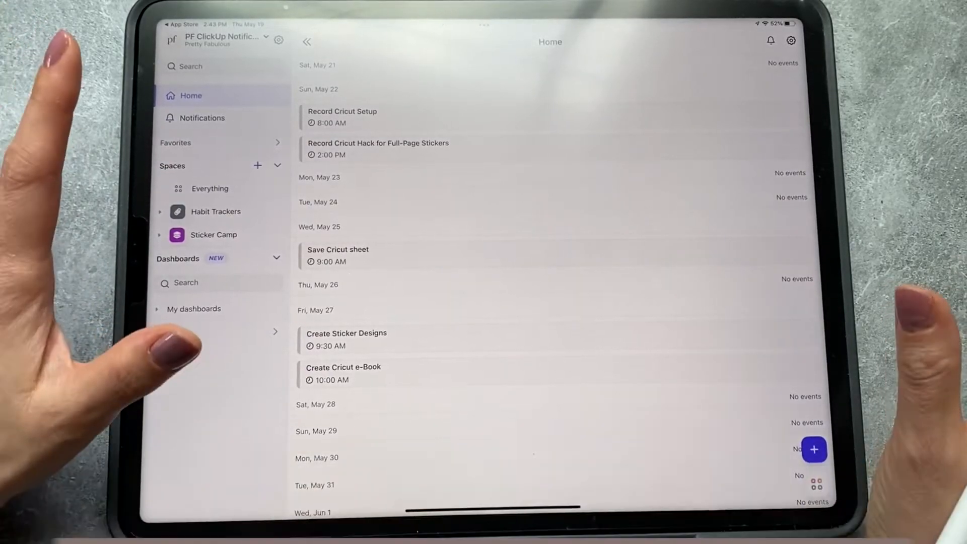
pyautogui.click(346, 334)
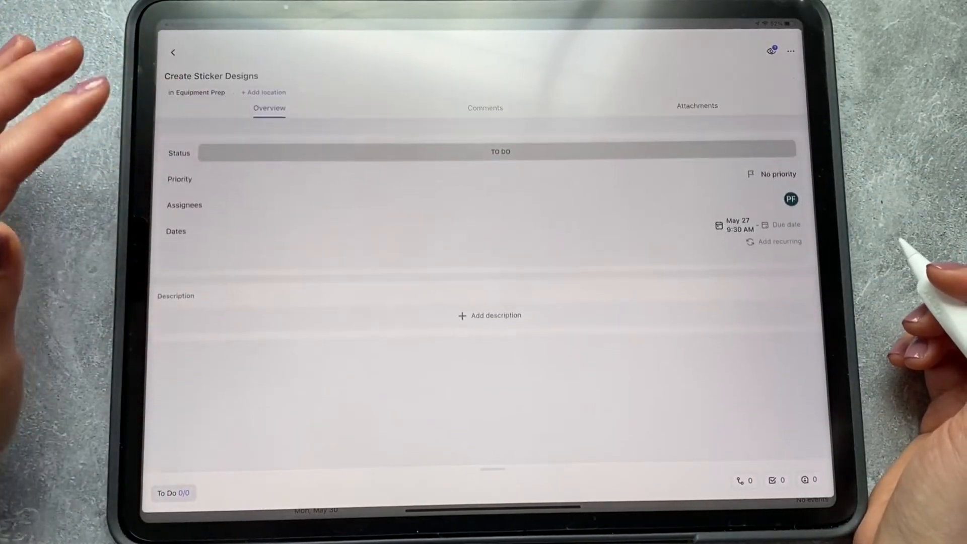
pyautogui.click(174, 52)
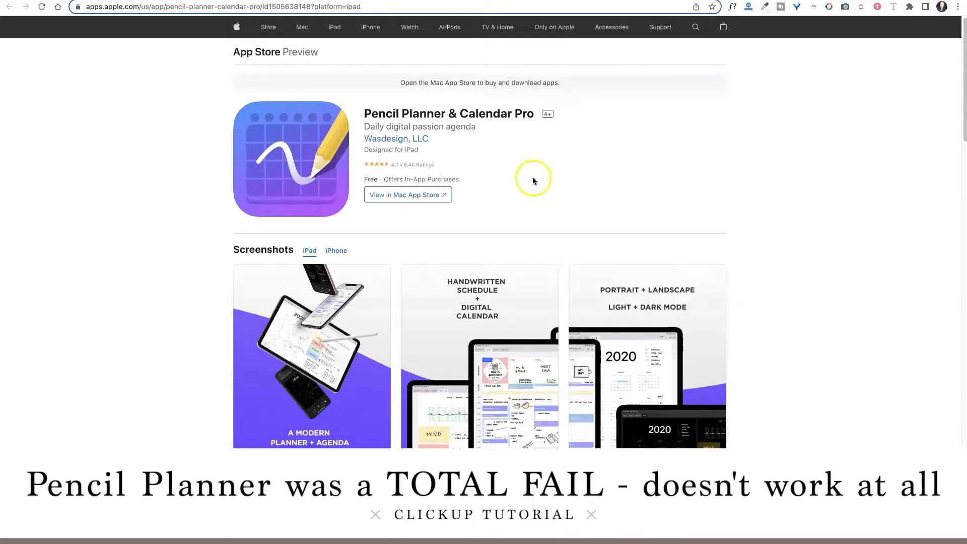
# Scroll the Pencil Planner & Calendar Pro listing down to its iPad screenshots
pyautogui.scroll(-3)
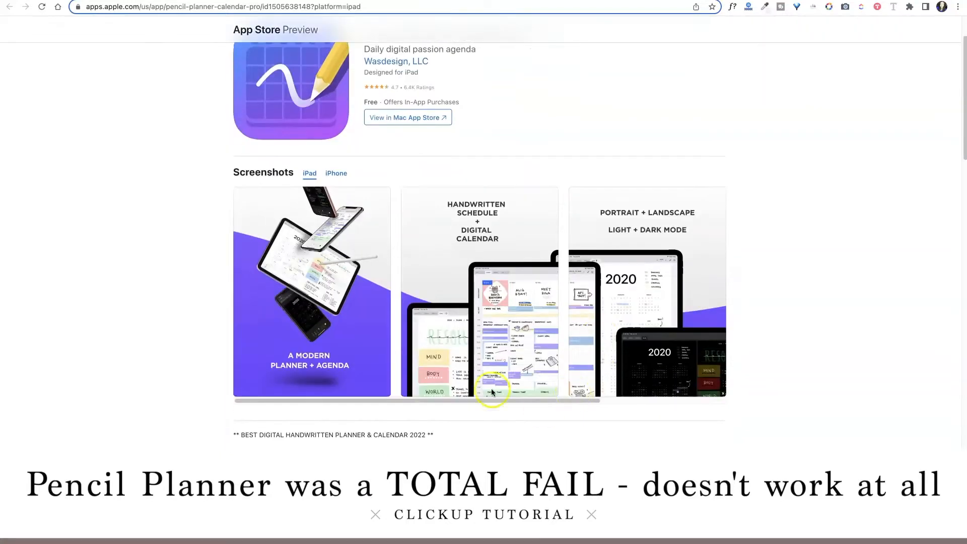
pyautogui.moveTo(547, 355)
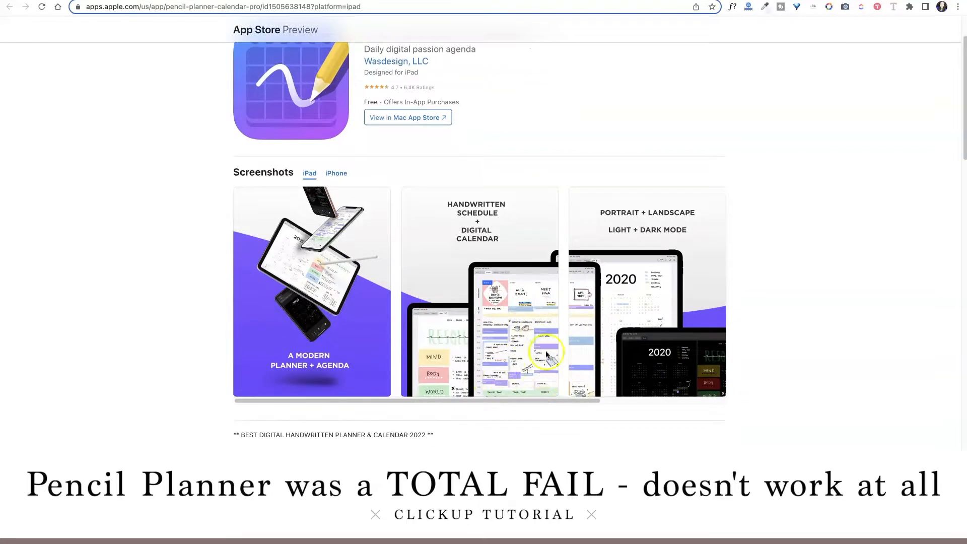
pyautogui.moveTo(527, 389)
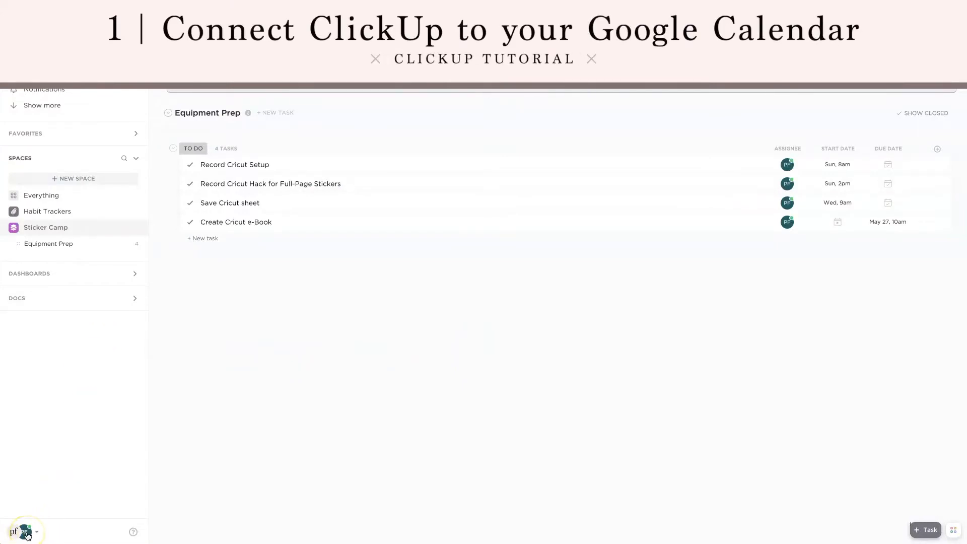
# Navigate from the workspace avatar through Integrations to the Calendar integration settings
pyautogui.click(23, 532)
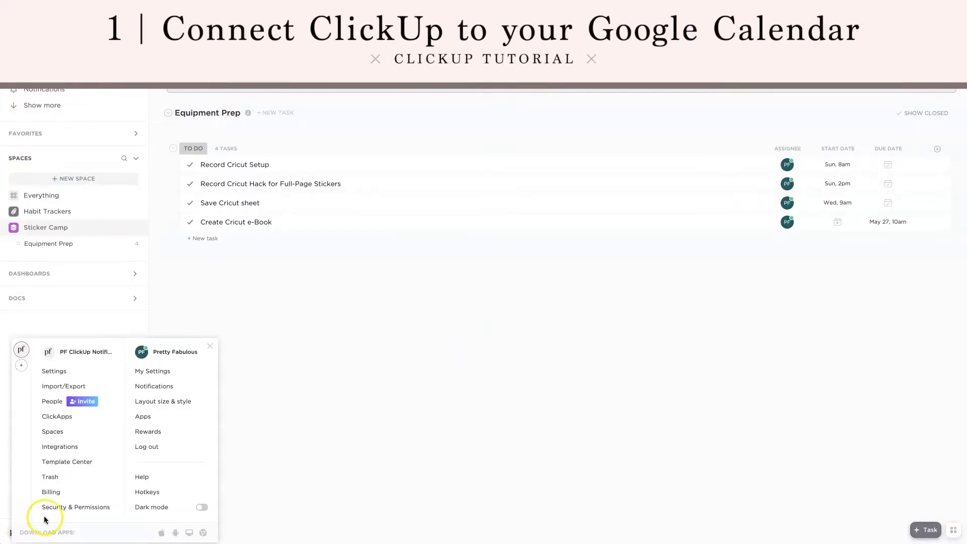
pyautogui.click(60, 446)
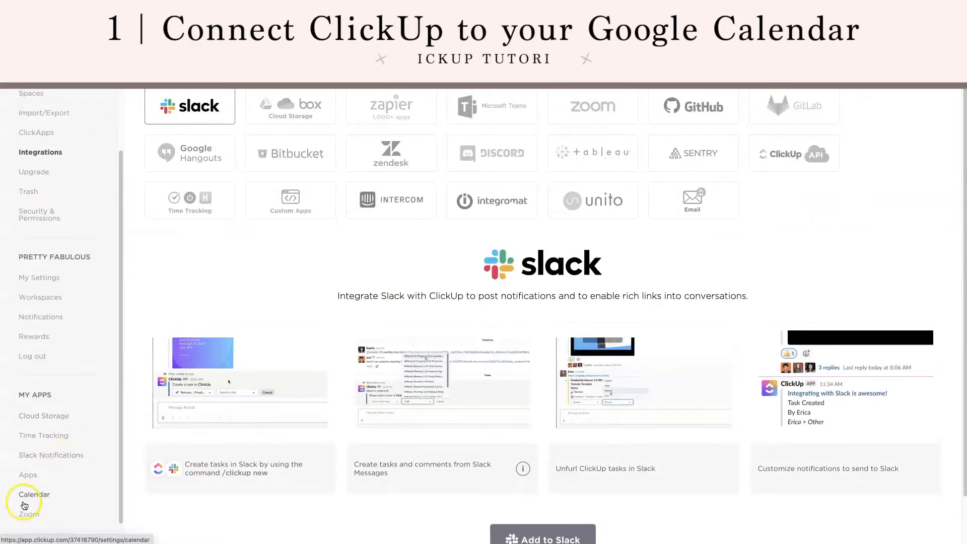
pyautogui.click(35, 494)
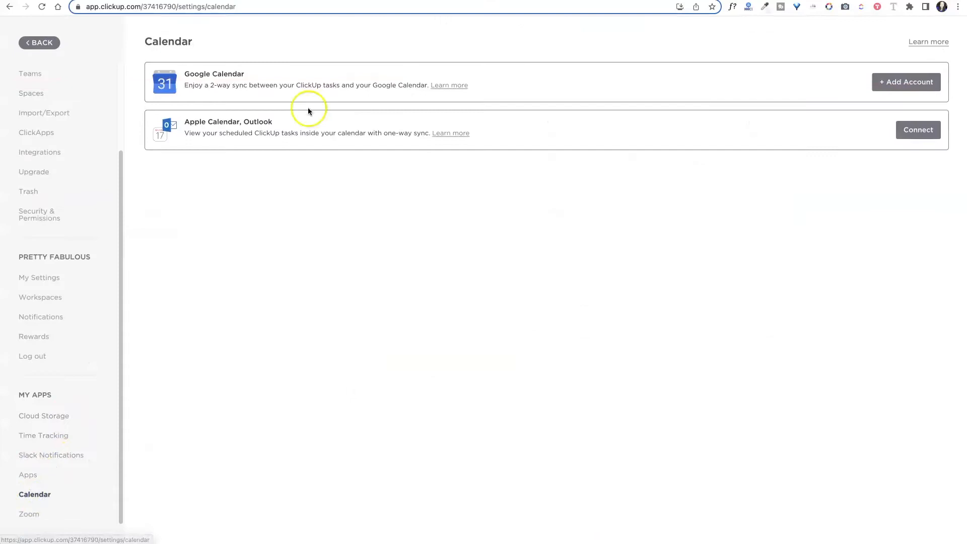
pyautogui.moveTo(311, 92)
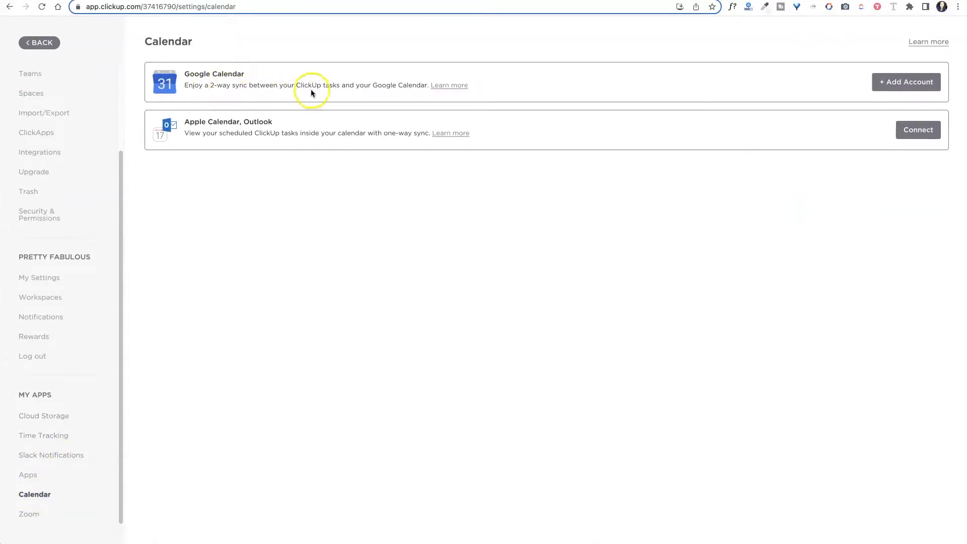
pyautogui.moveTo(215, 134)
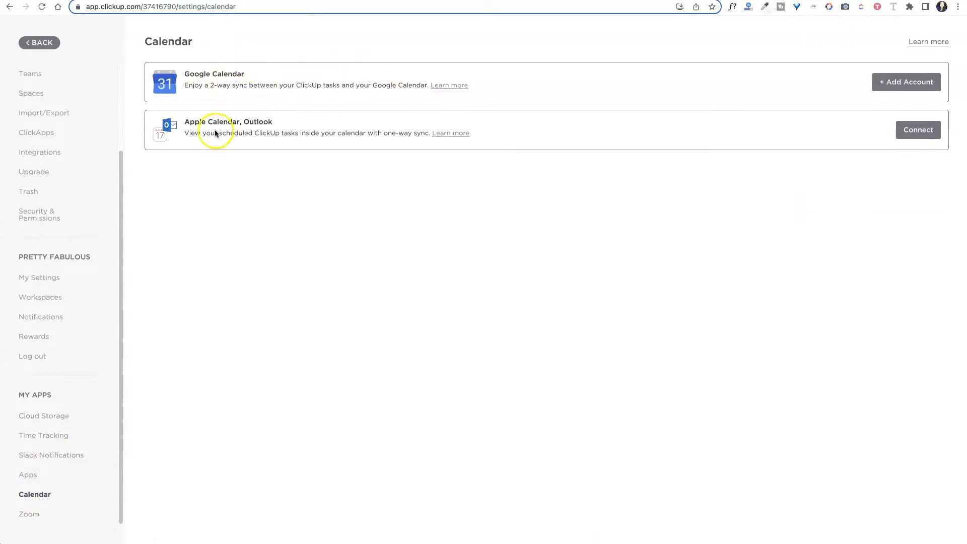
pyautogui.moveTo(427, 158)
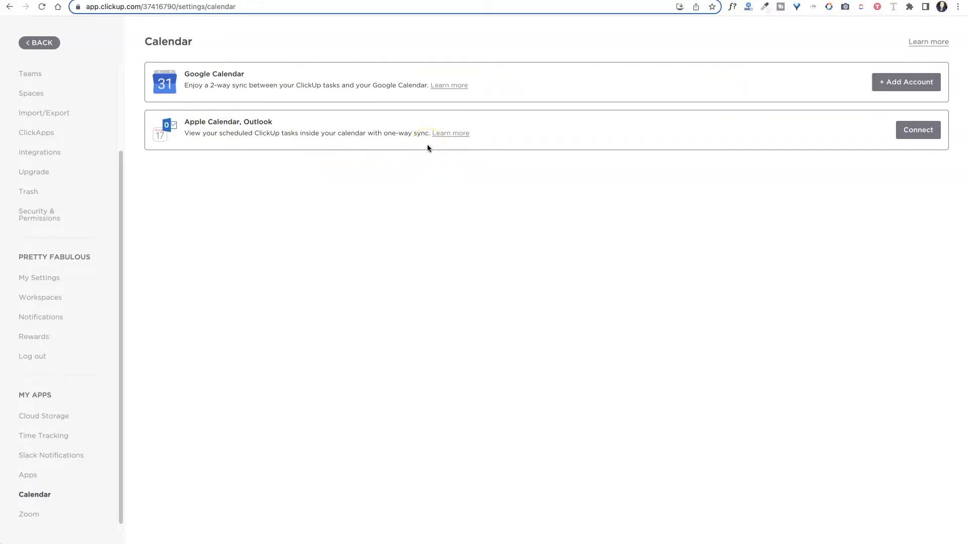
# Connect a Google account with events syncing into ClickUp, then begin adding another Google Calendar sync
pyautogui.click(906, 82)
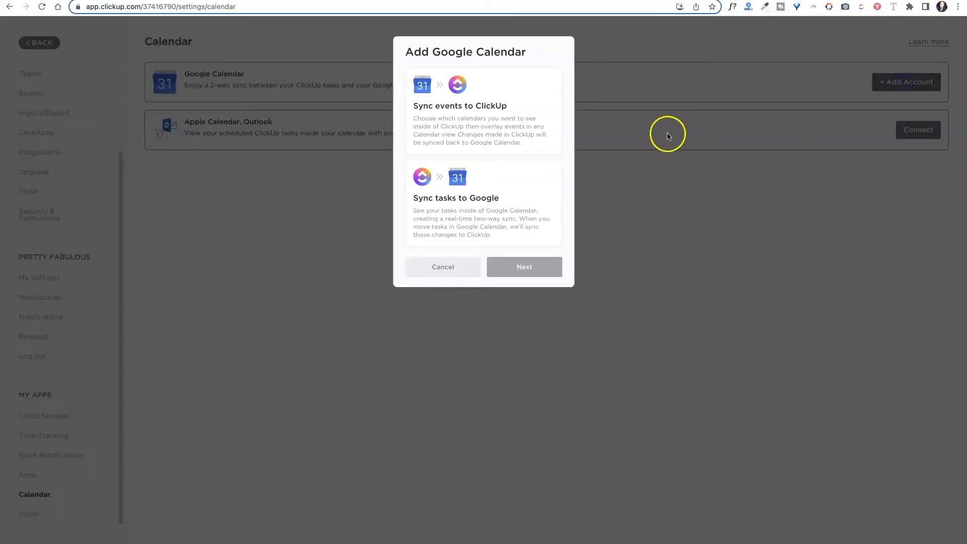
pyautogui.click(482, 216)
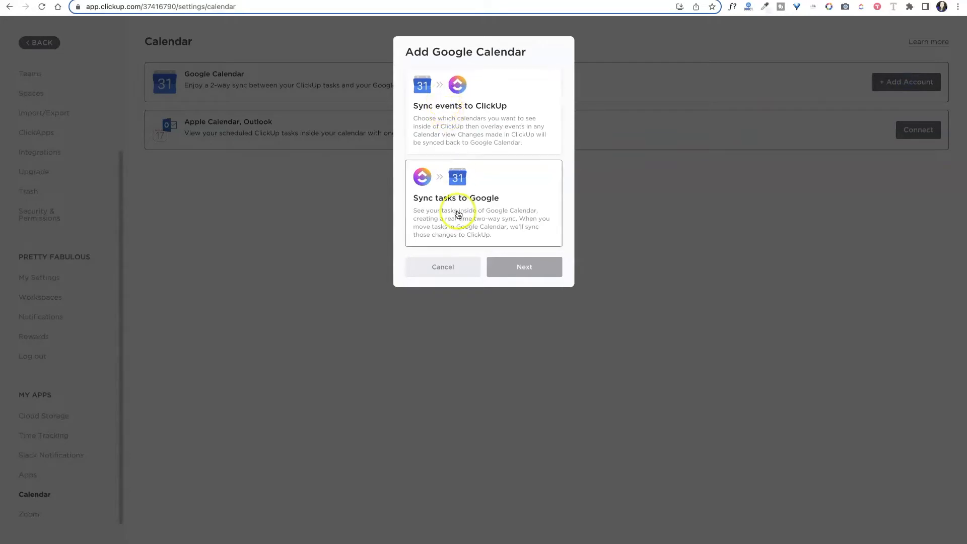
pyautogui.click(483, 111)
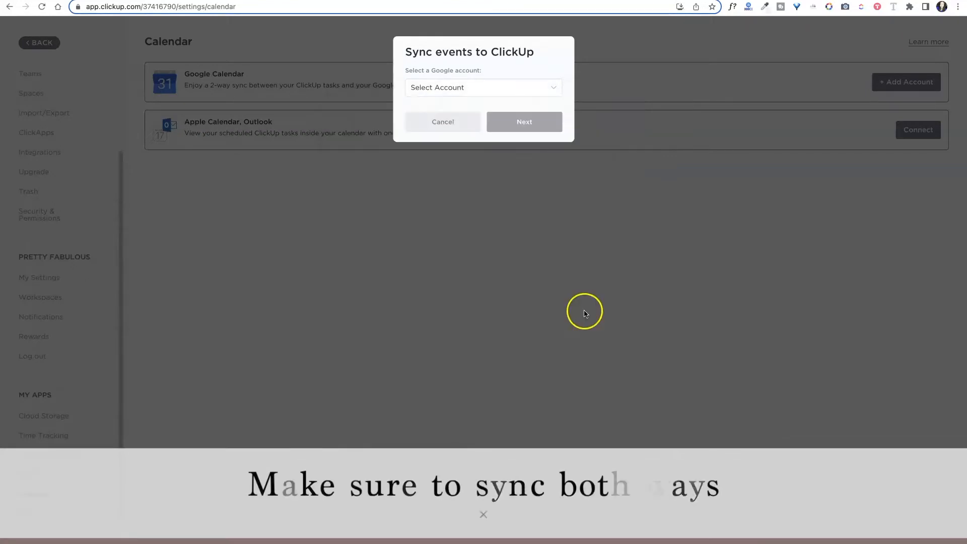
pyautogui.click(524, 122)
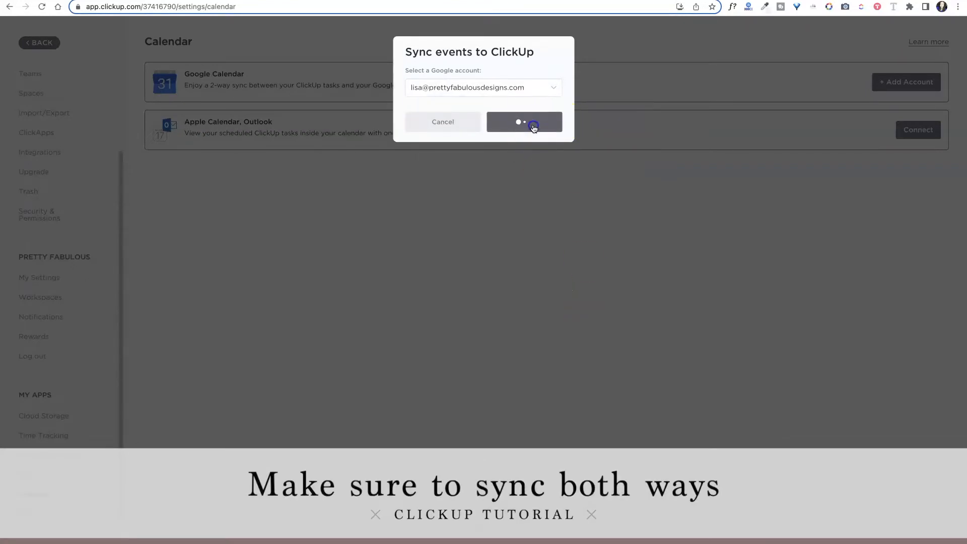
pyautogui.click(524, 122)
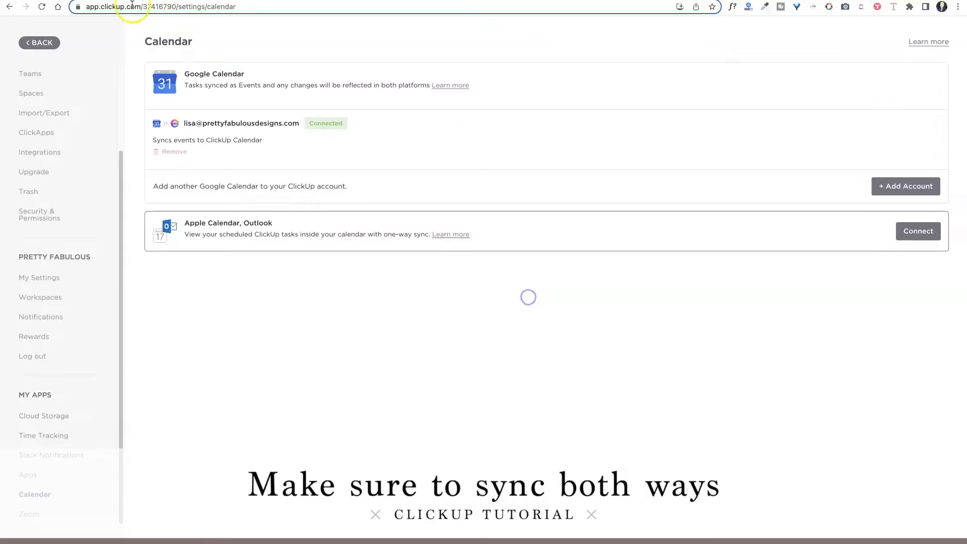
pyautogui.click(905, 186)
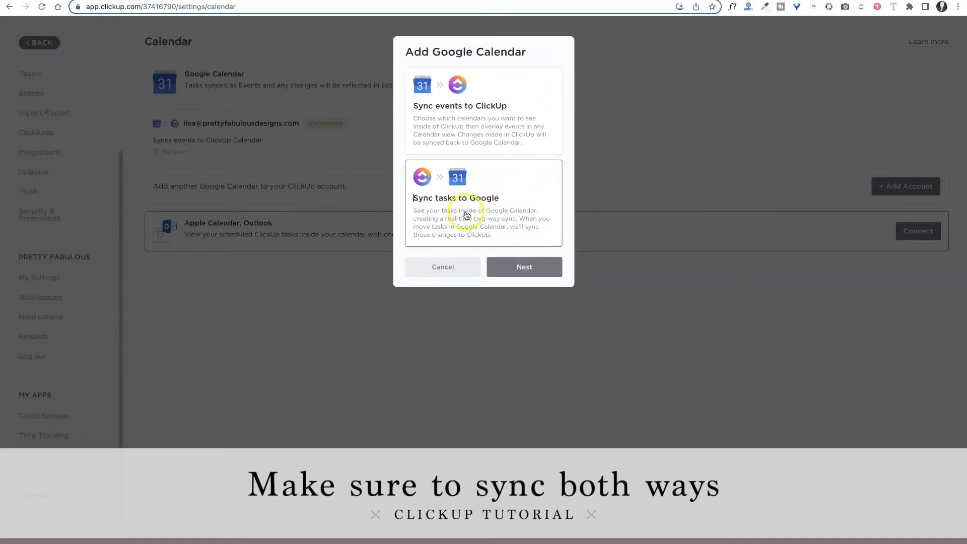
# Set up task sync to Google, granting calendar access and choosing the Pretty Fabulous for Pencil calendar
pyautogui.click(524, 266)
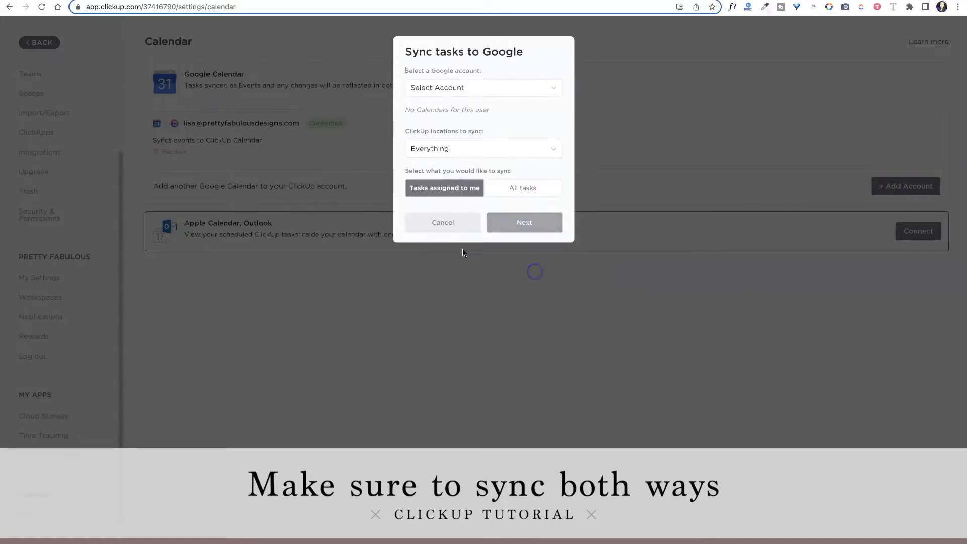
pyautogui.click(483, 87)
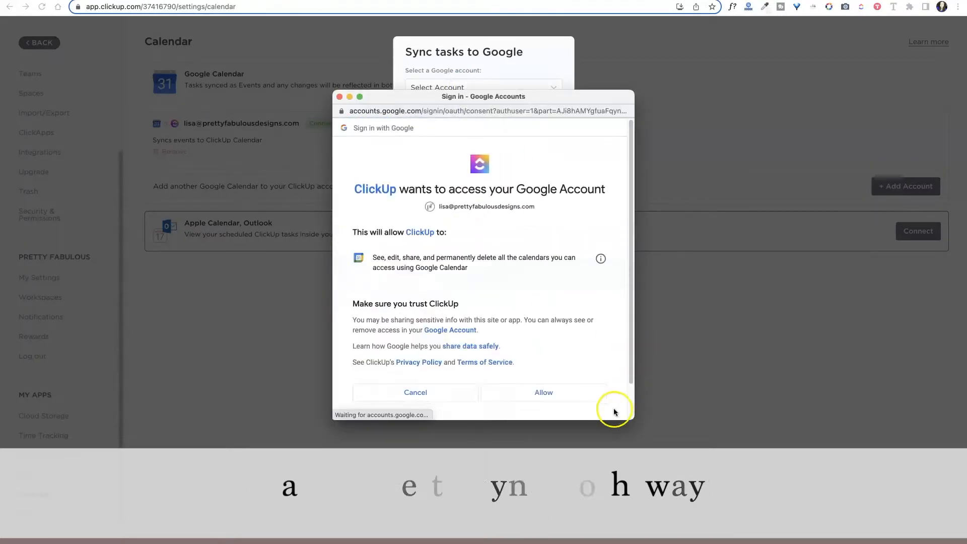
pyautogui.click(543, 392)
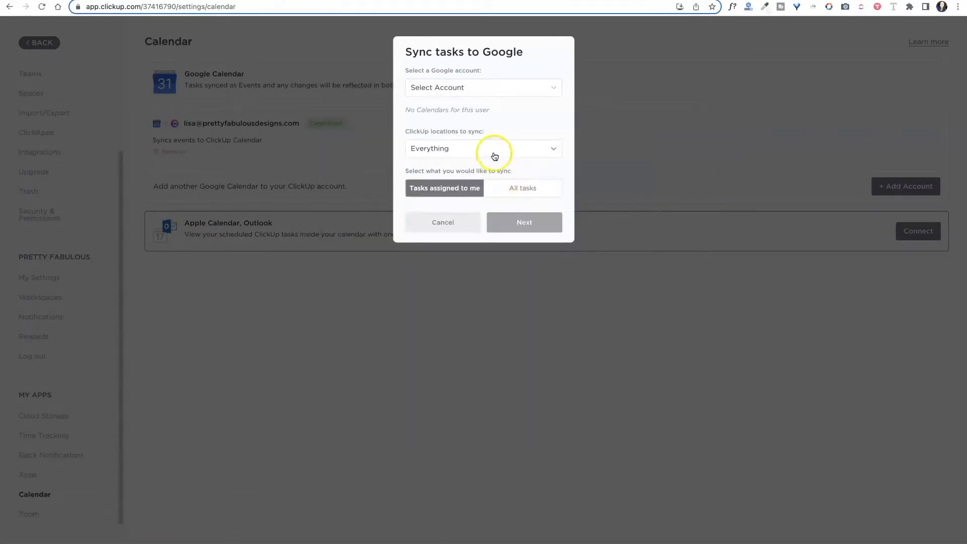
pyautogui.click(483, 87)
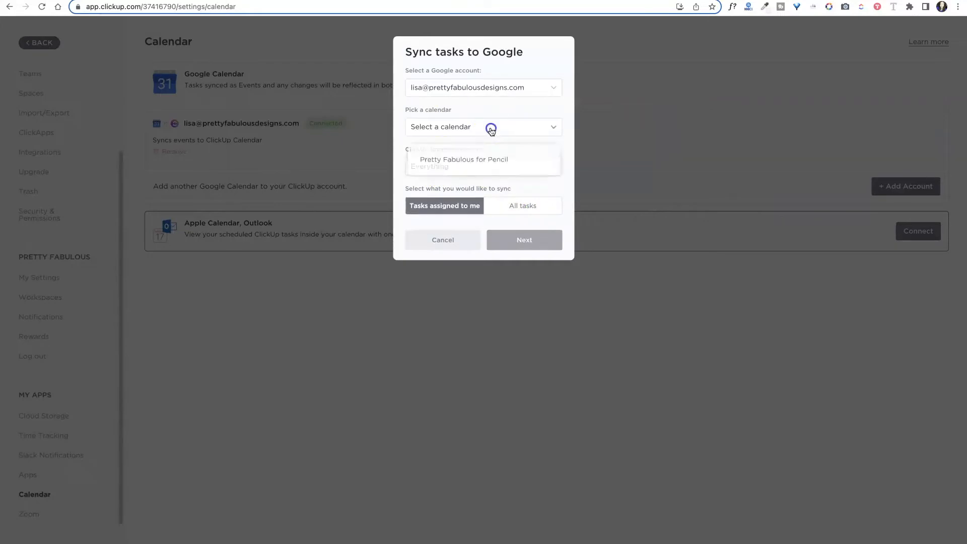
pyautogui.click(464, 160)
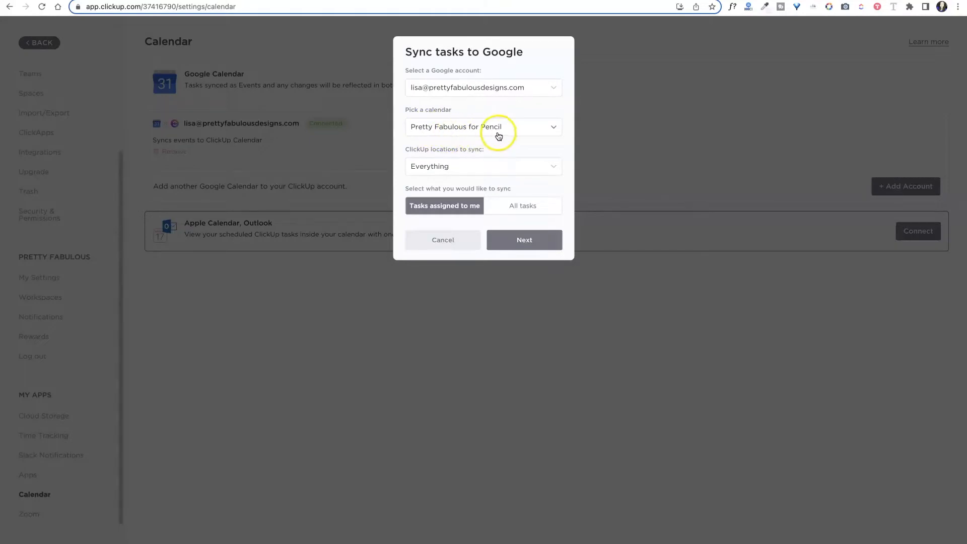
pyautogui.moveTo(488, 138)
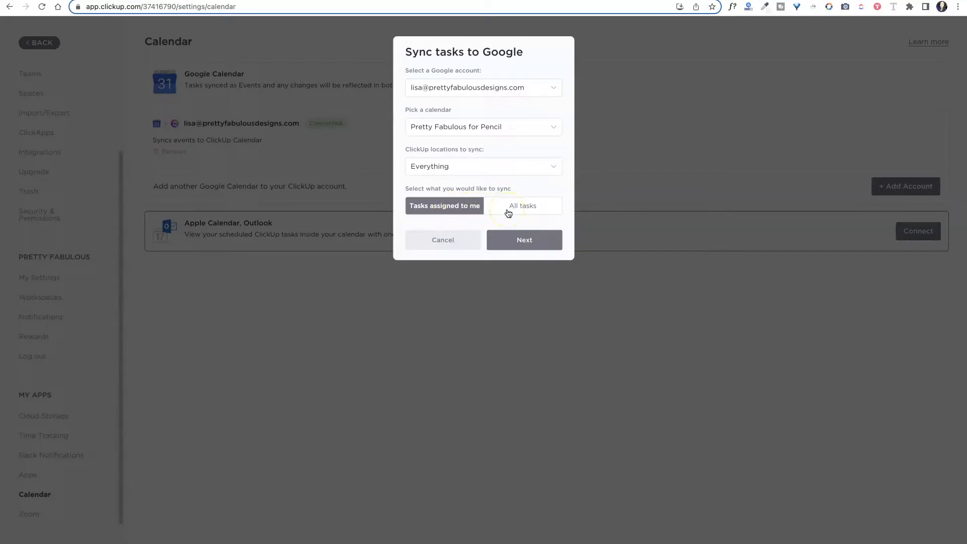
# Sync all tasks from Everything, confirm the settings and dismiss the success message
pyautogui.click(522, 206)
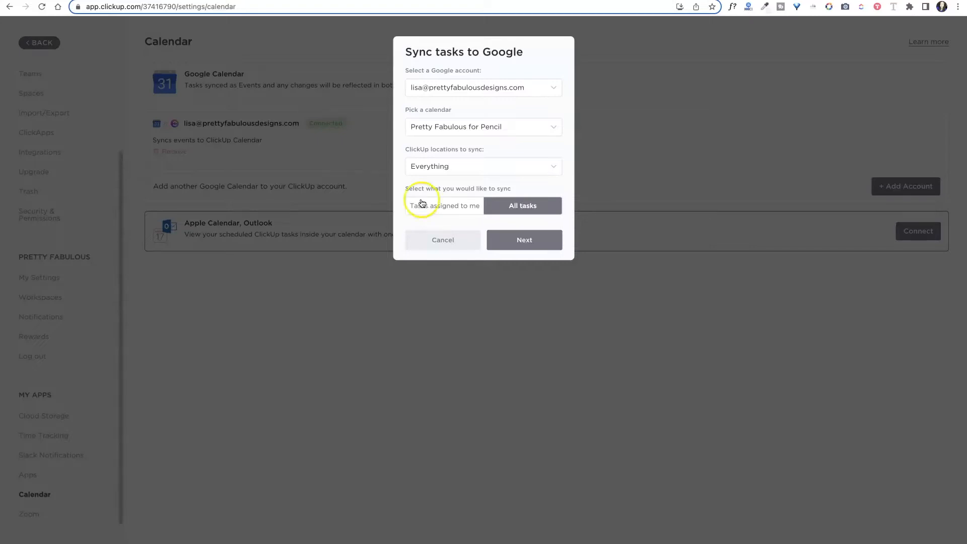
pyautogui.moveTo(524, 239)
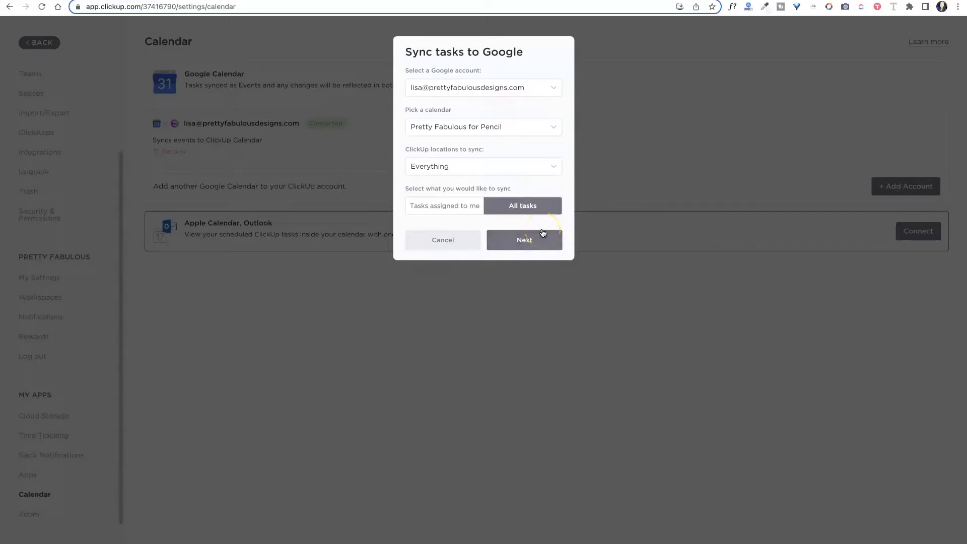
pyautogui.click(524, 240)
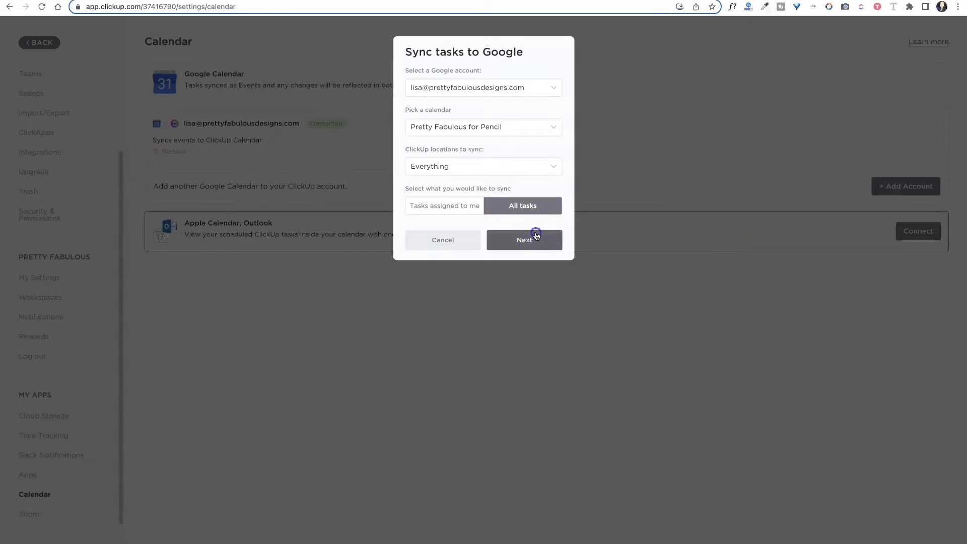
pyautogui.click(524, 240)
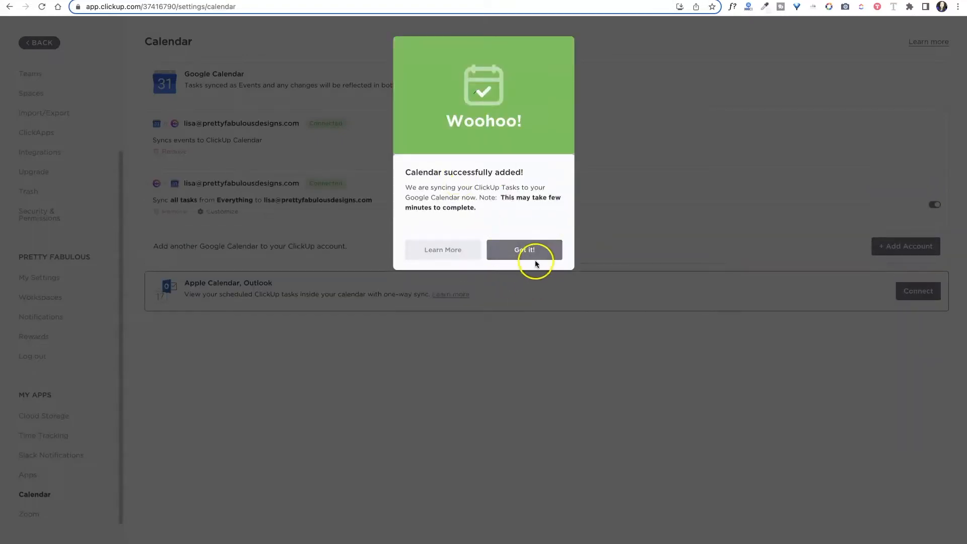
pyautogui.click(524, 250)
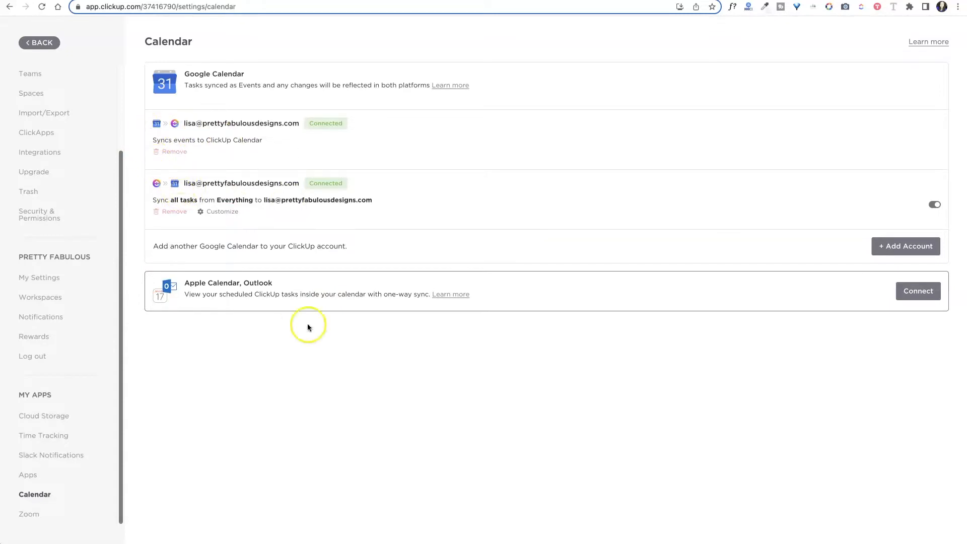
pyautogui.moveTo(80, 134)
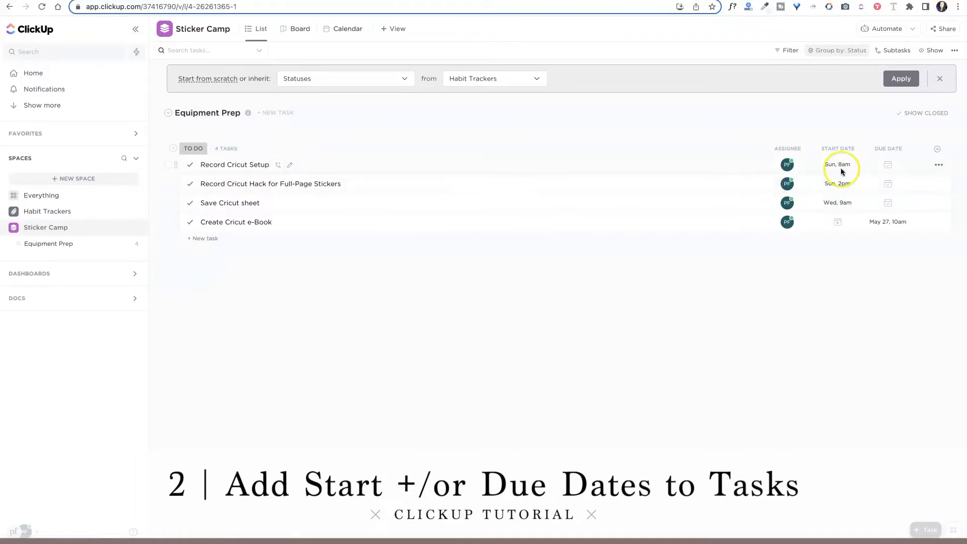
pyautogui.moveTo(701, 187)
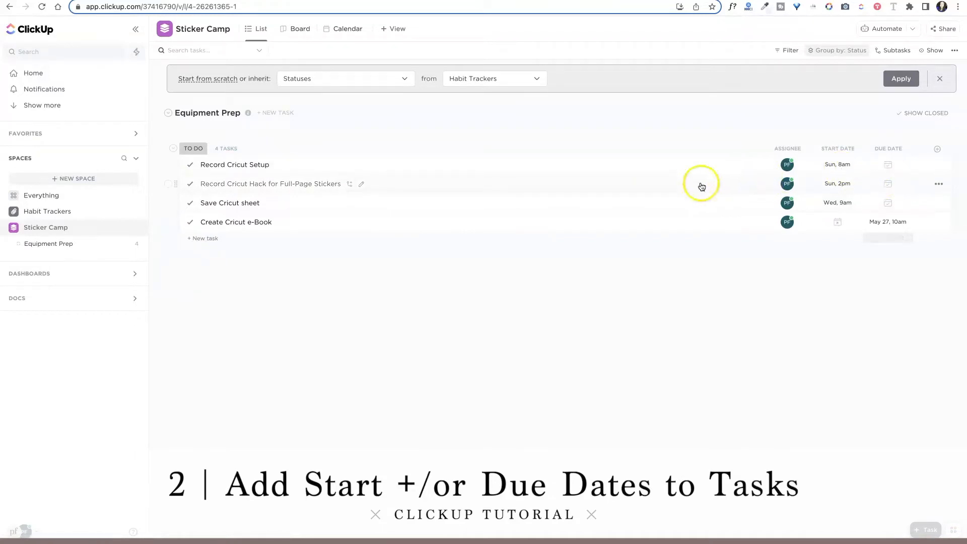
# Switch over to Google Calendar to check the synced tasks
pyautogui.click(160, 7)
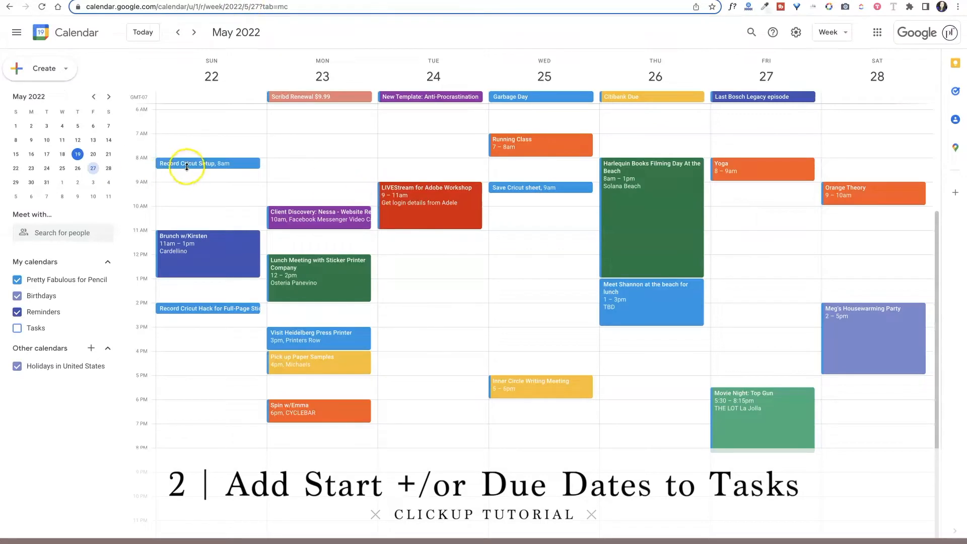
pyautogui.moveTo(545, 191)
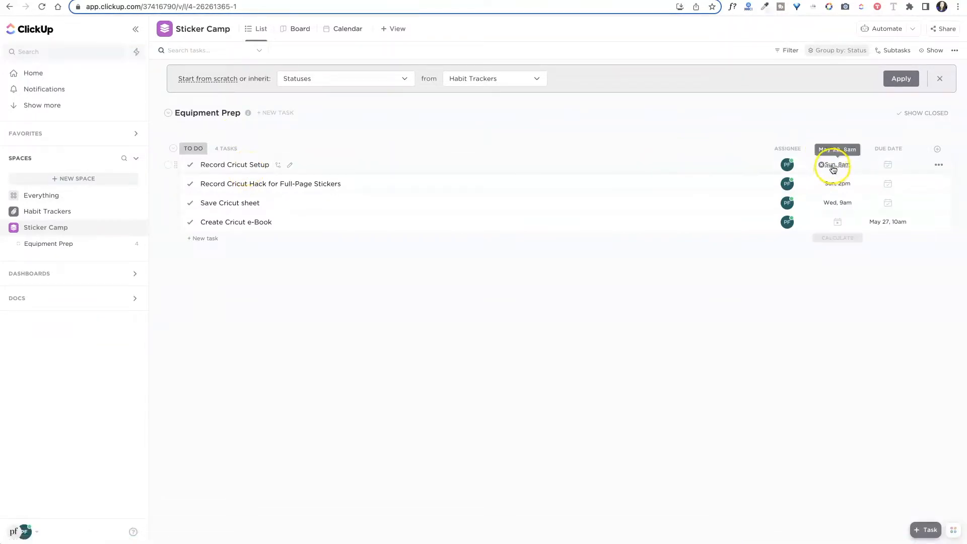
# In Google Calendar, open the Record Cricut Setup event on Sunday at 8am
pyautogui.click(837, 164)
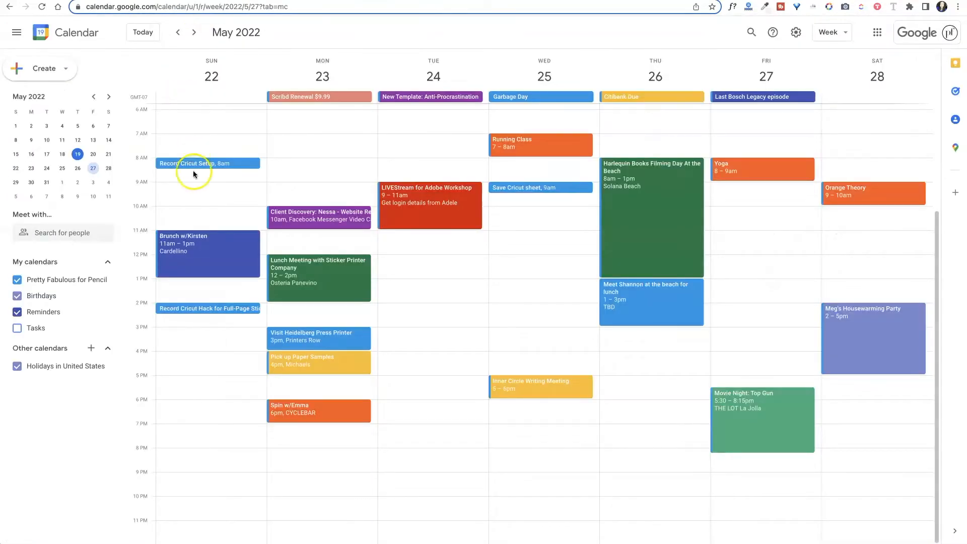
pyautogui.moveTo(215, 175)
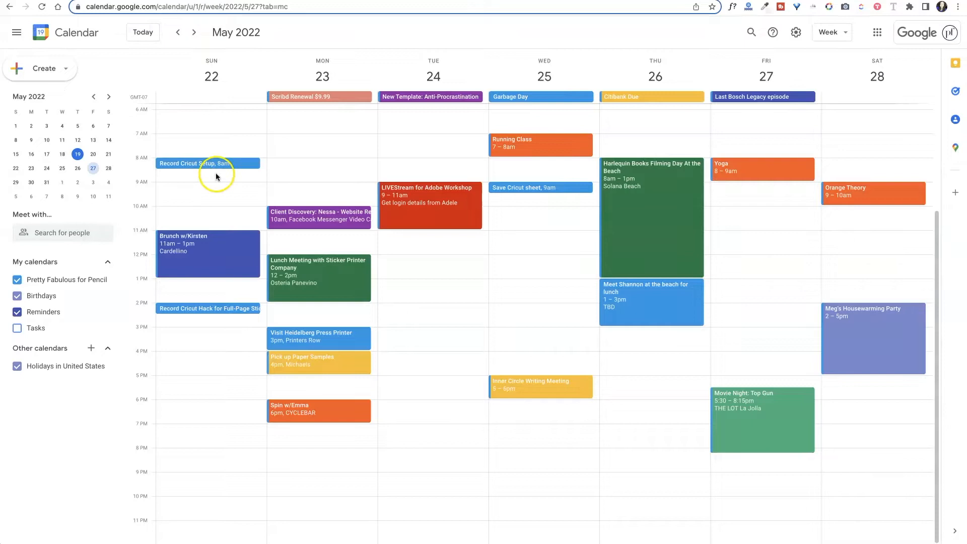
pyautogui.click(195, 163)
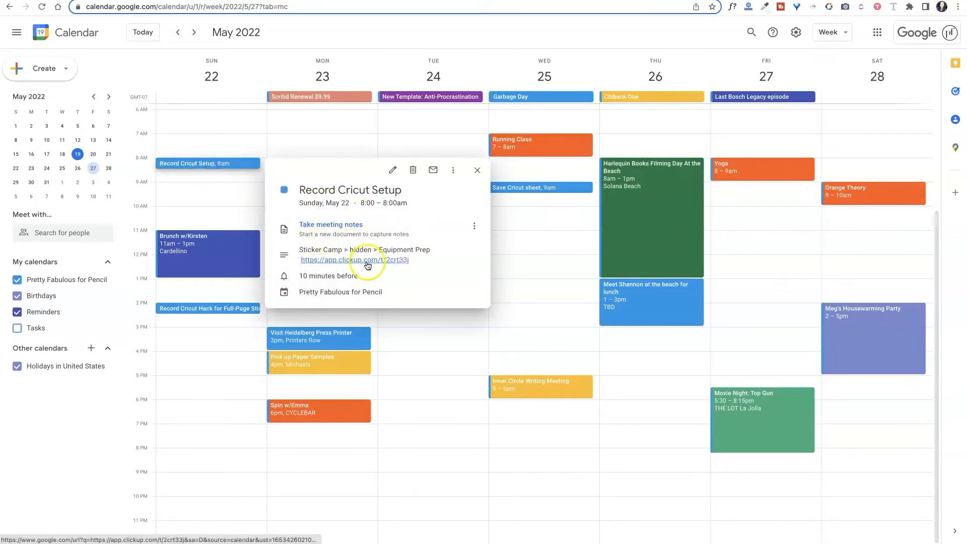
# Follow the event's app.clickup.com link to the Record Cricut Setup task, then close it
pyautogui.click(354, 260)
pyautogui.write('to show the entire setup from beginning to end for the Maker 3')
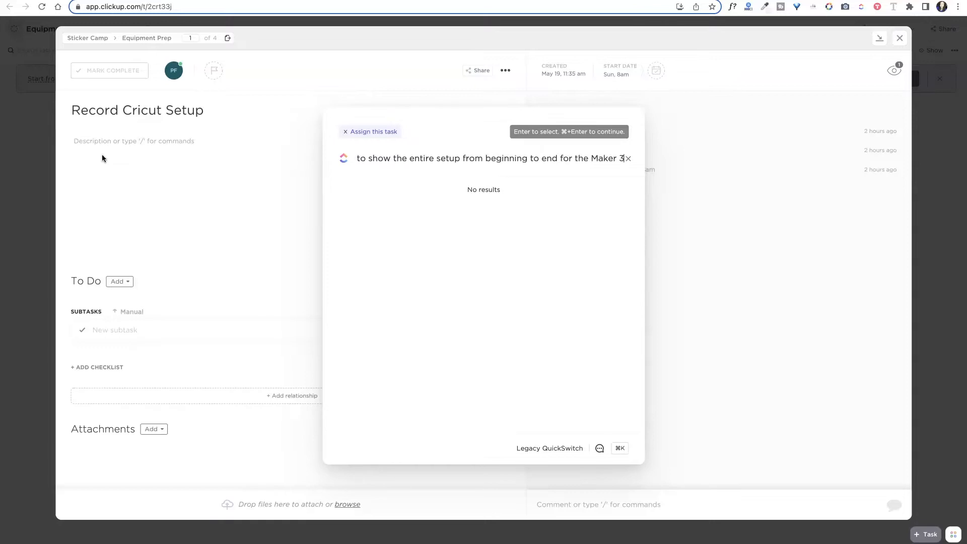
pyautogui.moveTo(575, 138)
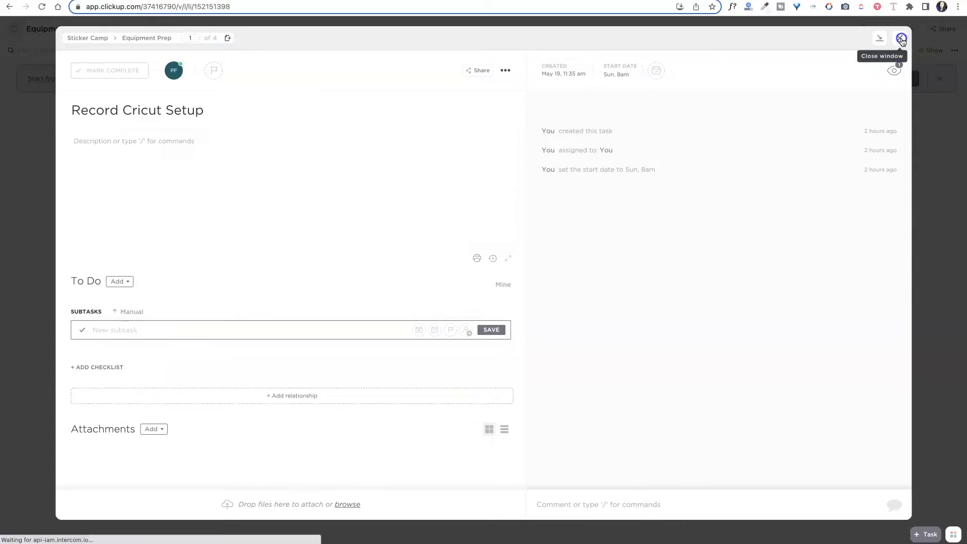
pyautogui.click(901, 38)
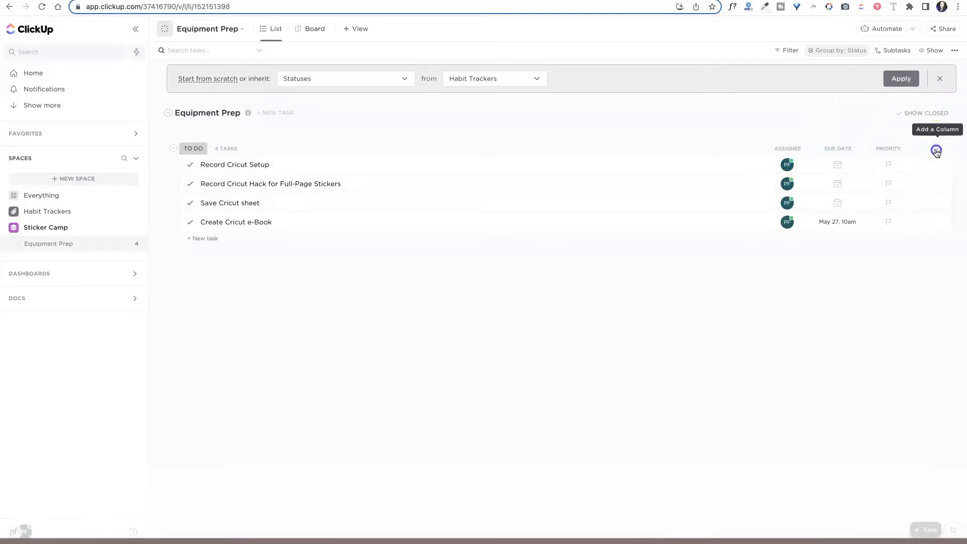
# Add the Start date field as a column on the Equipment Prep list
pyautogui.click(936, 150)
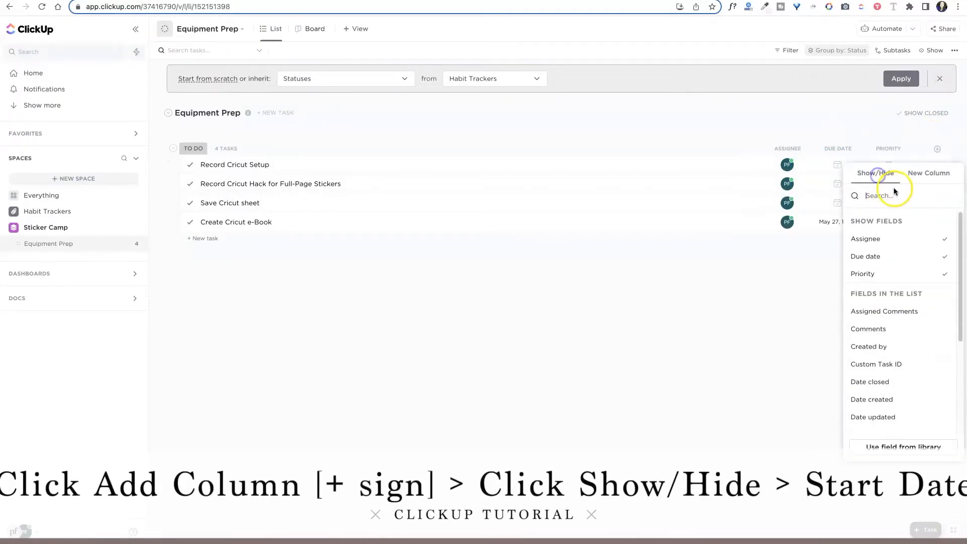
pyautogui.scroll(-3)
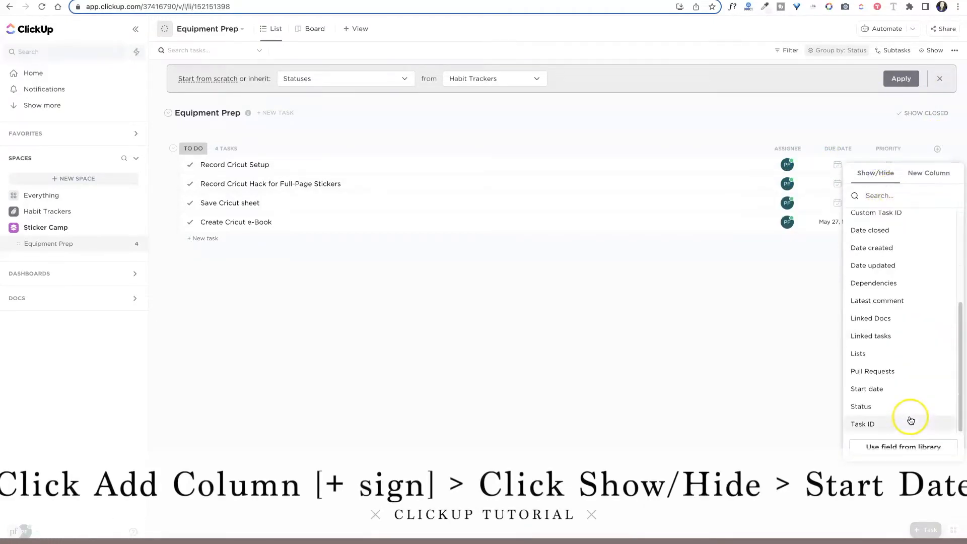
pyautogui.click(867, 389)
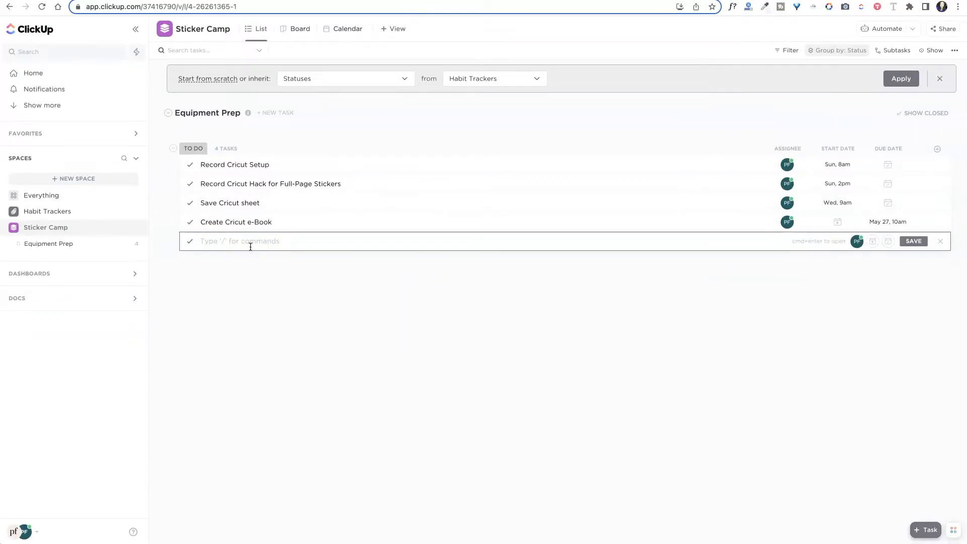
# Name the task 'Create Sticker Desig' and try a May 26 start date, then clear it
pyautogui.write('Create')
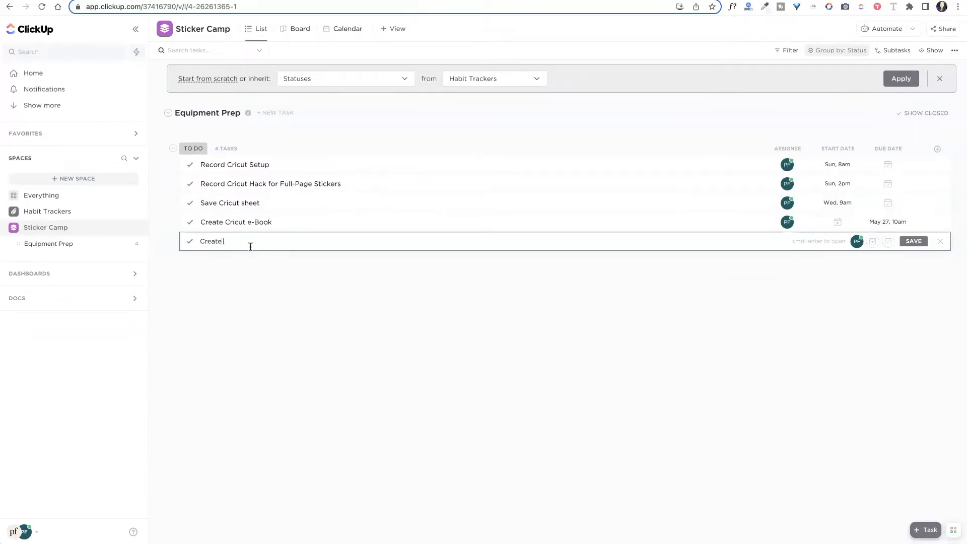
pyautogui.write('Sticker Desig')
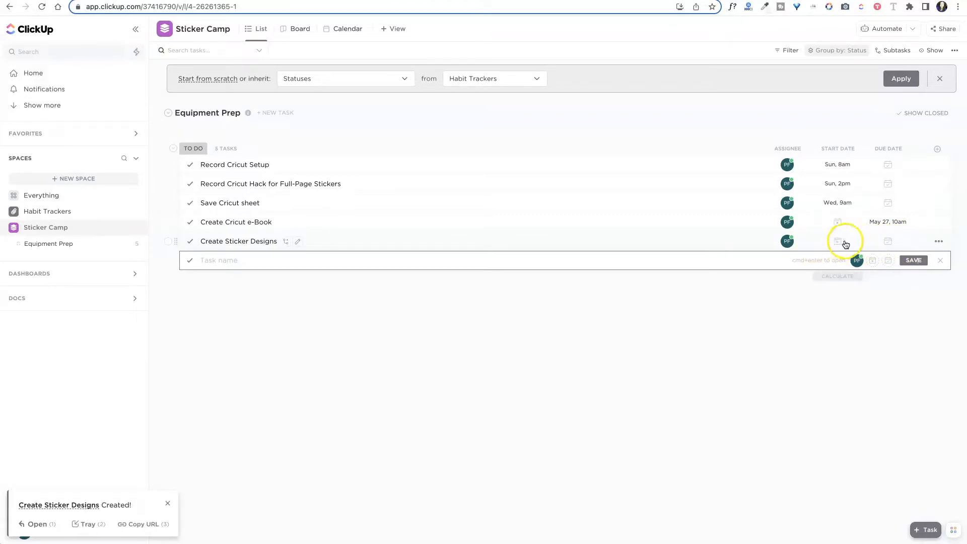
pyautogui.click(838, 241)
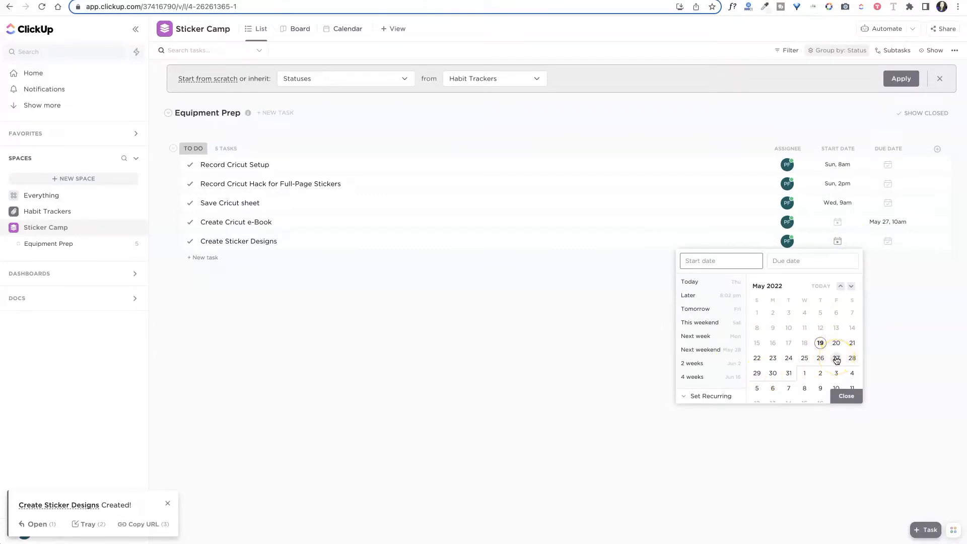
pyautogui.click(836, 358)
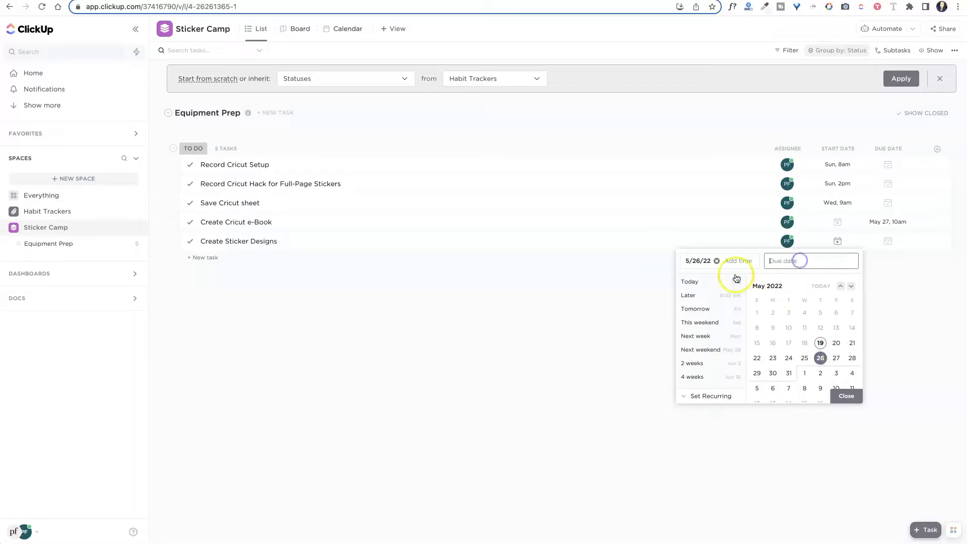
pyautogui.moveTo(716, 260)
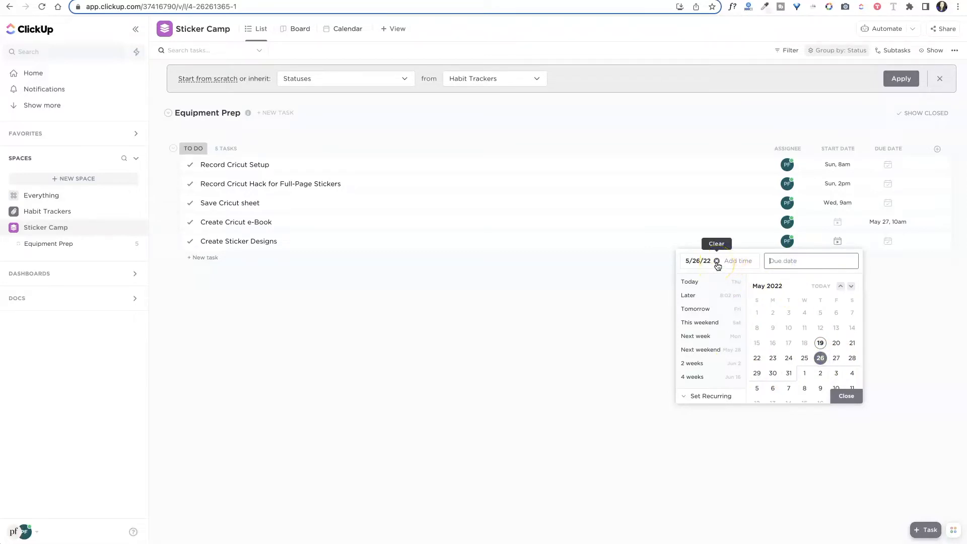
pyautogui.click(837, 358)
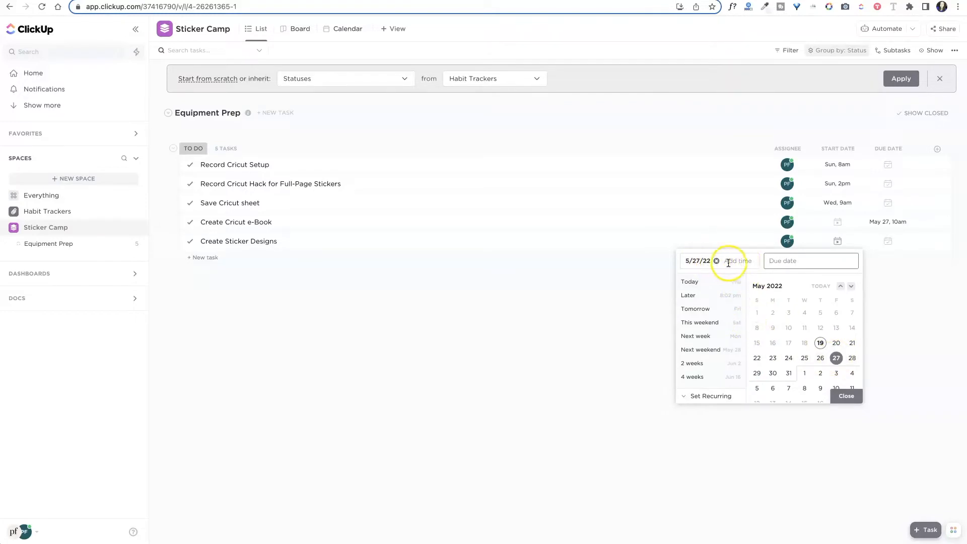
# Give Create Sticker Designs a May 27 start date with a 9:30 am time and save it
pyautogui.click(737, 260)
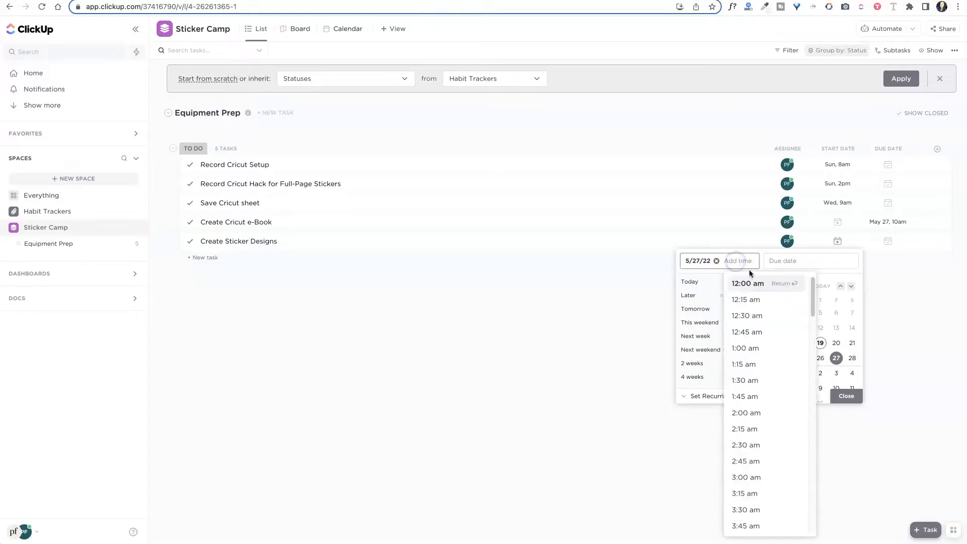
pyautogui.scroll(-3)
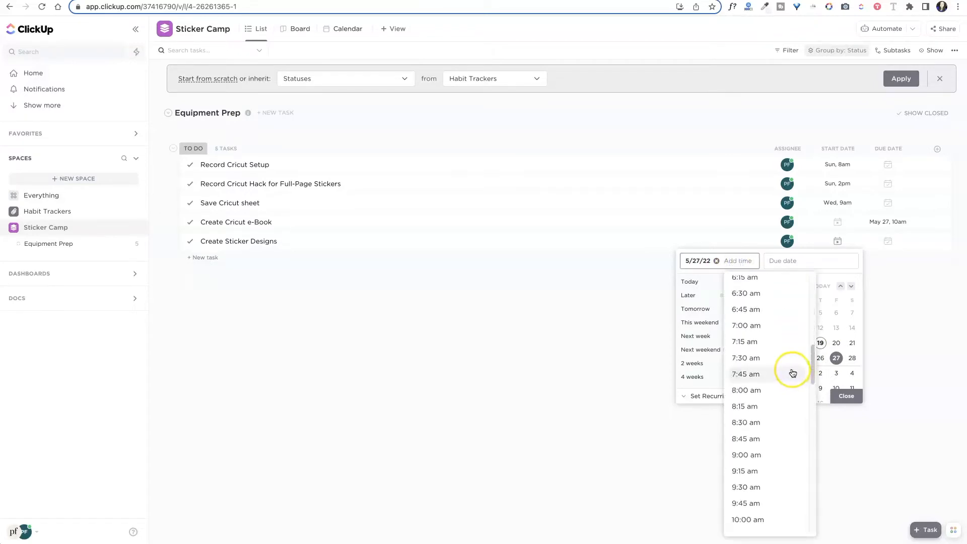
pyautogui.scroll(-3)
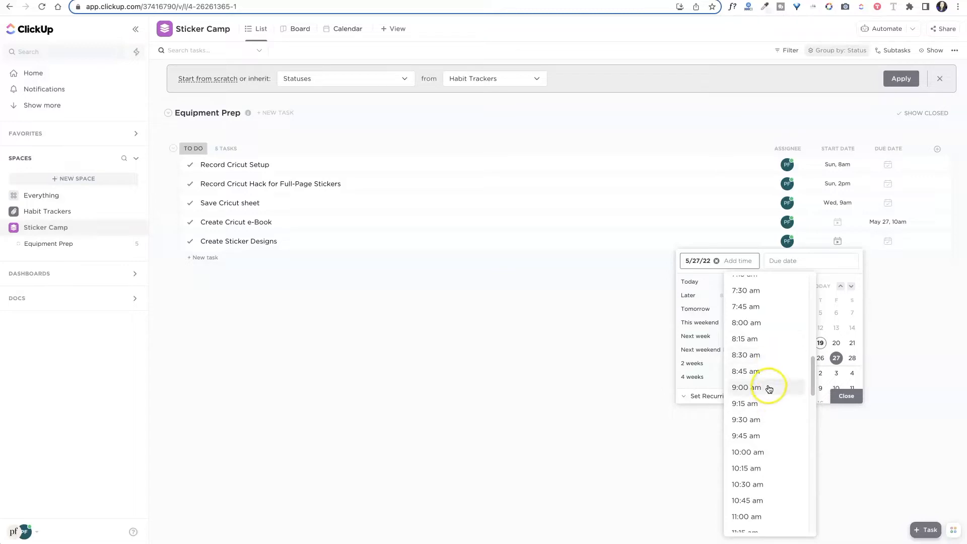
pyautogui.click(746, 419)
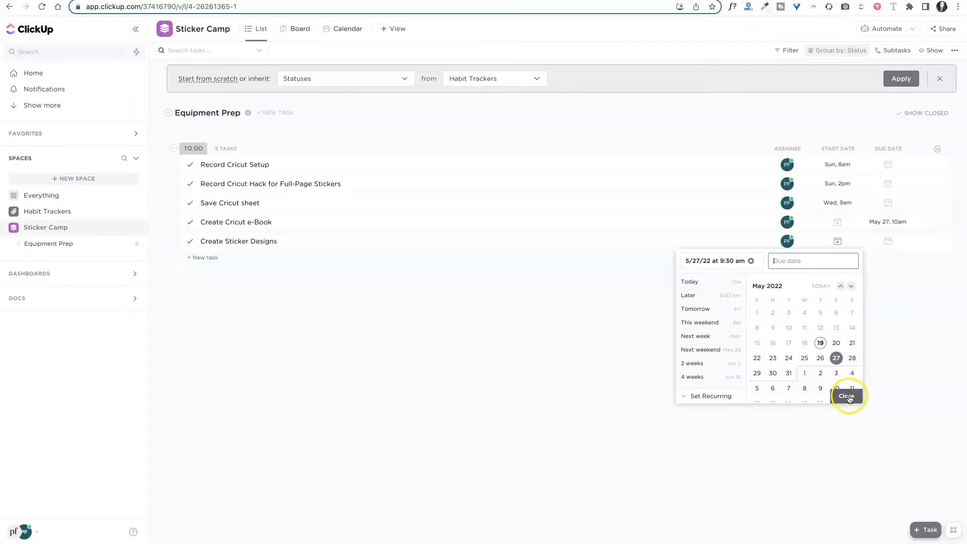
pyautogui.click(847, 395)
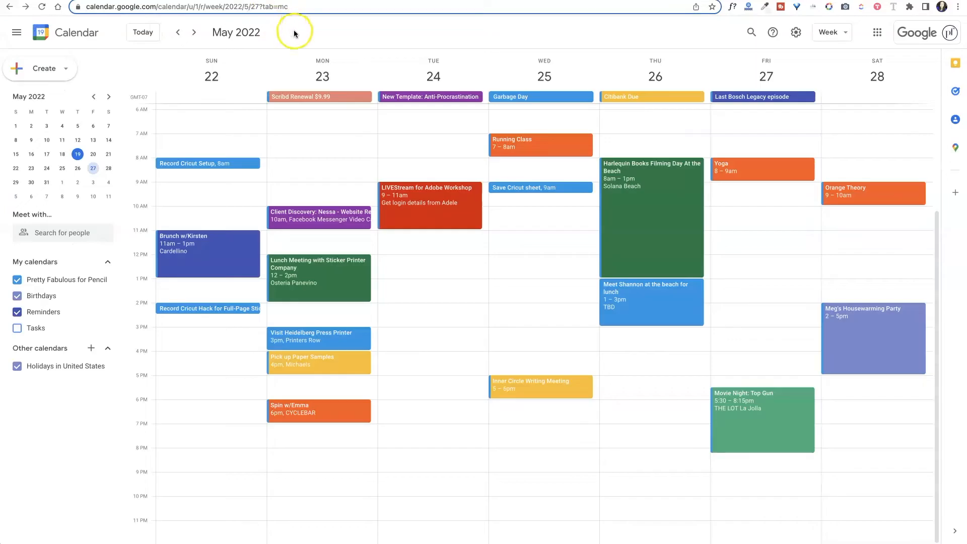
# Reload the week view so the synced Create Sticker Designs task appears Friday May 27 at 9:30am
pyautogui.click(784, 200)
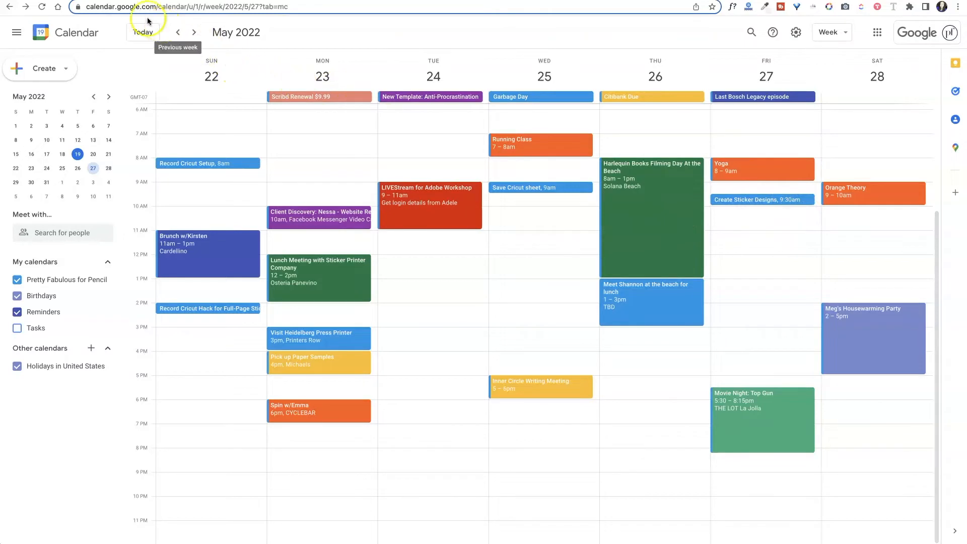
pyautogui.moveTo(337, 218)
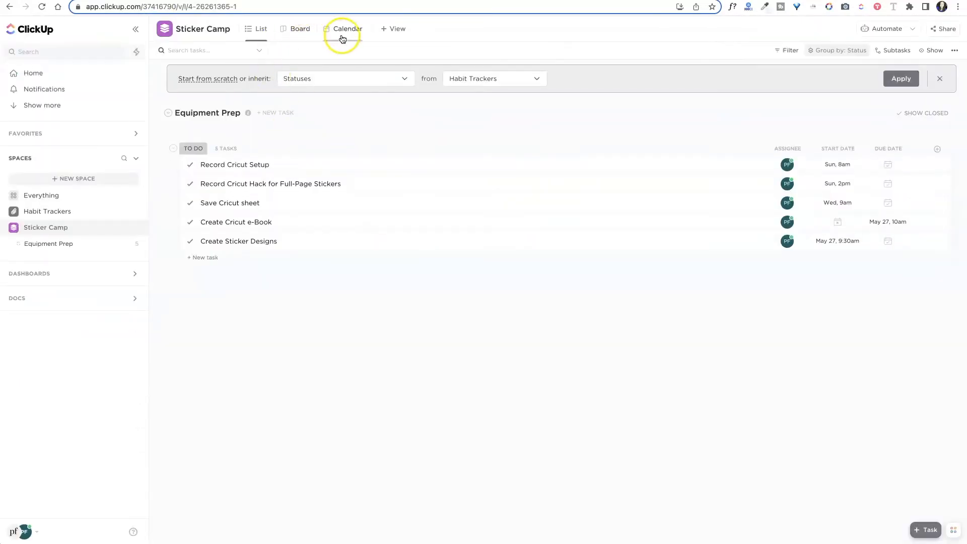
# Switch the Sticker Camp list to its Calendar view
pyautogui.click(346, 28)
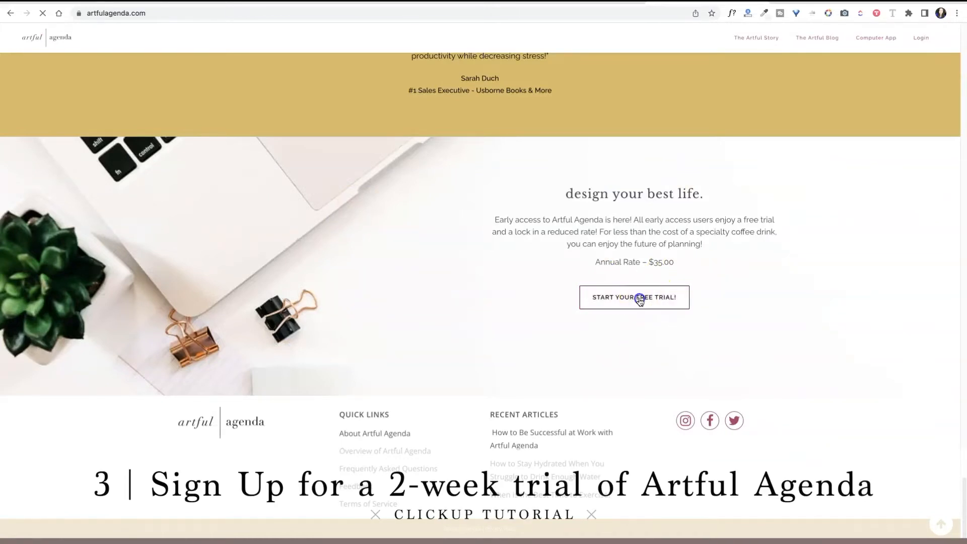
# Begin the free-trial sign-up from artfulagenda.com via Start Your Free Trial
pyautogui.click(634, 296)
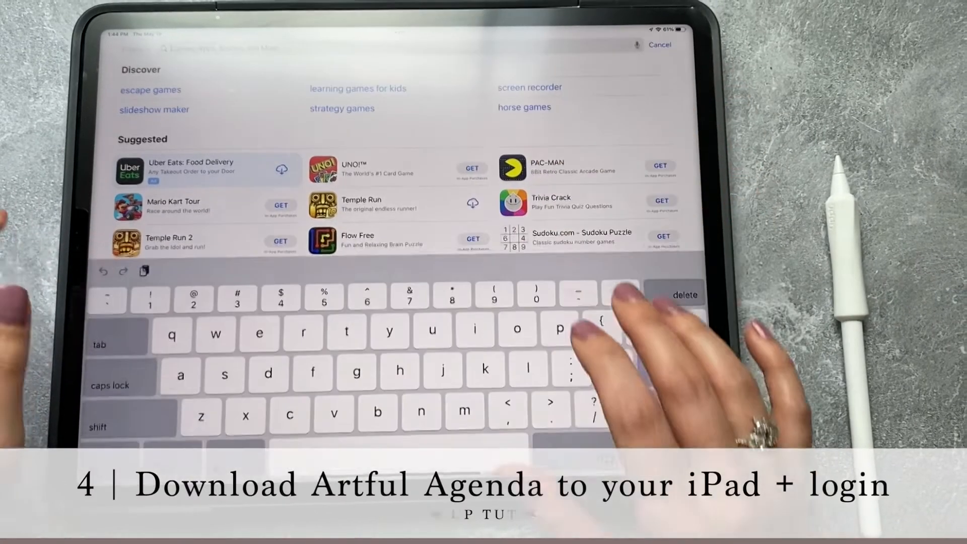
# Find 'artful agenda' in the App Store, then place stickers on May days and switch to week layout
pyautogui.write('artful agenda')
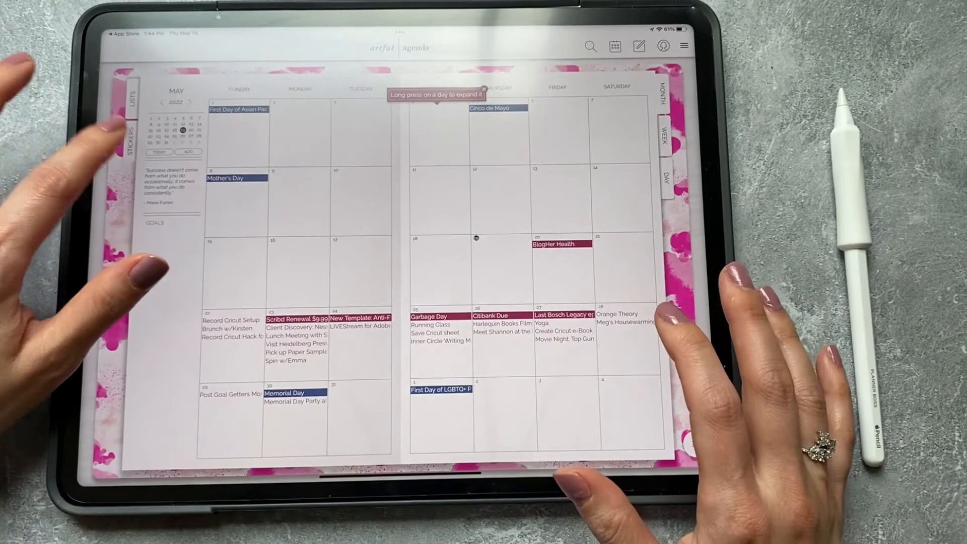
pyautogui.click(131, 130)
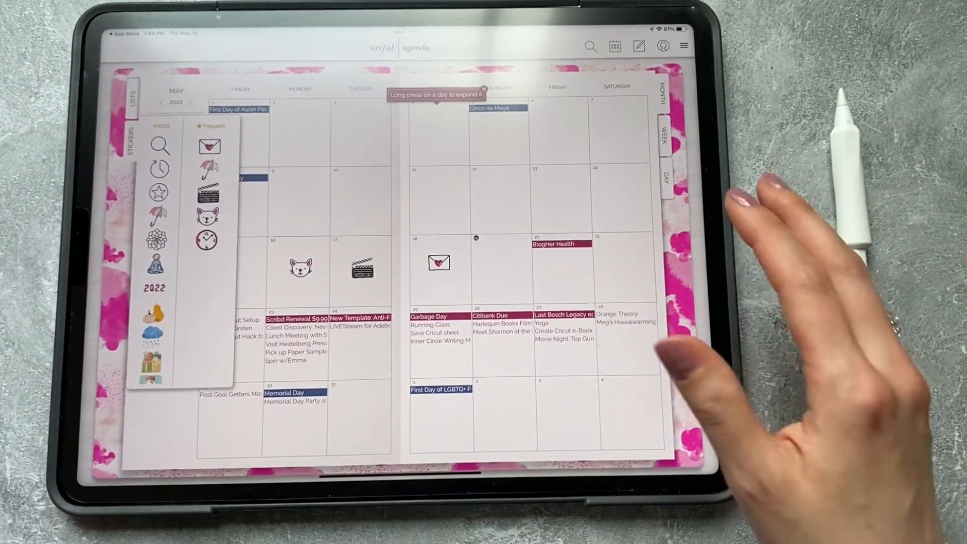
pyautogui.click(661, 136)
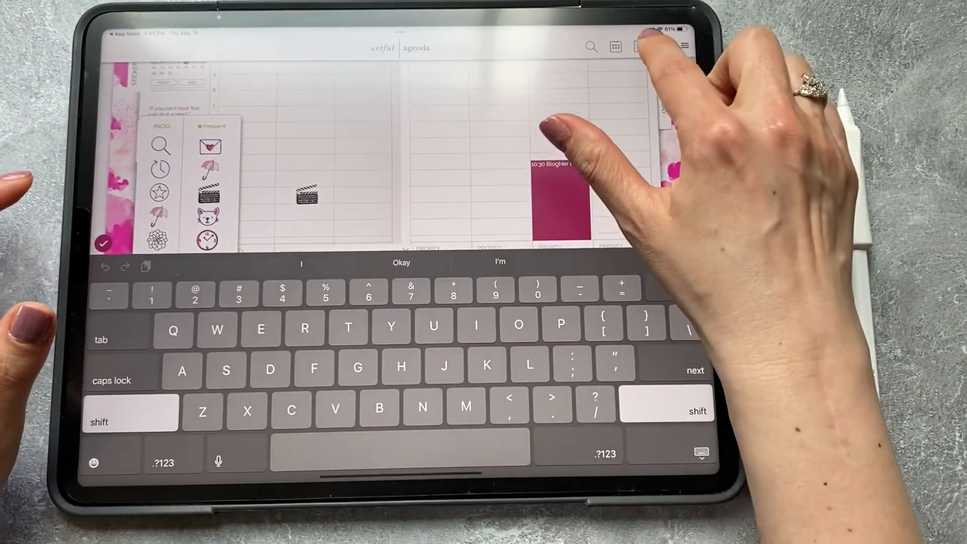
# Pick a different handwriting font from Theme Settings > Choose Handwriting
pyautogui.click(675, 46)
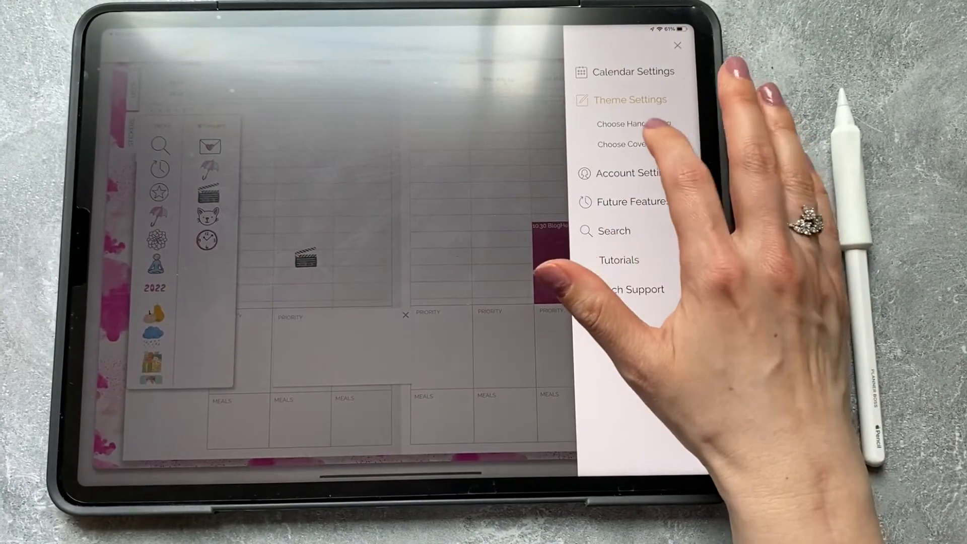
pyautogui.click(625, 123)
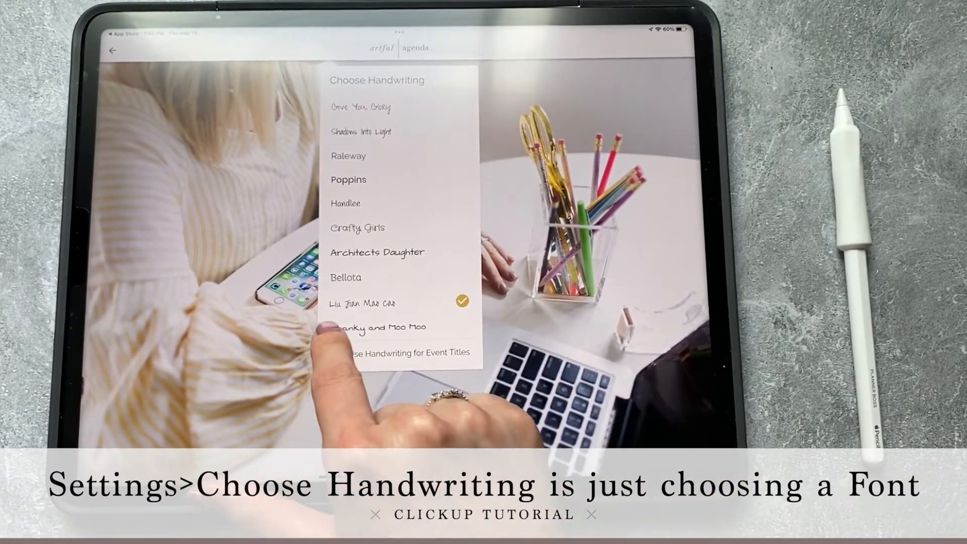
pyautogui.click(335, 354)
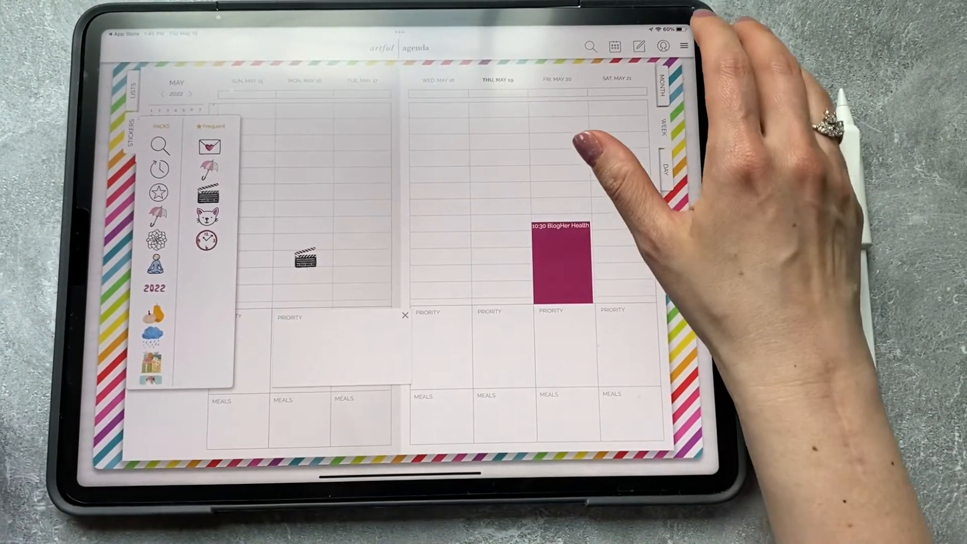
# Return to Theme Settings to replace the pink cover with another design
pyautogui.click(682, 45)
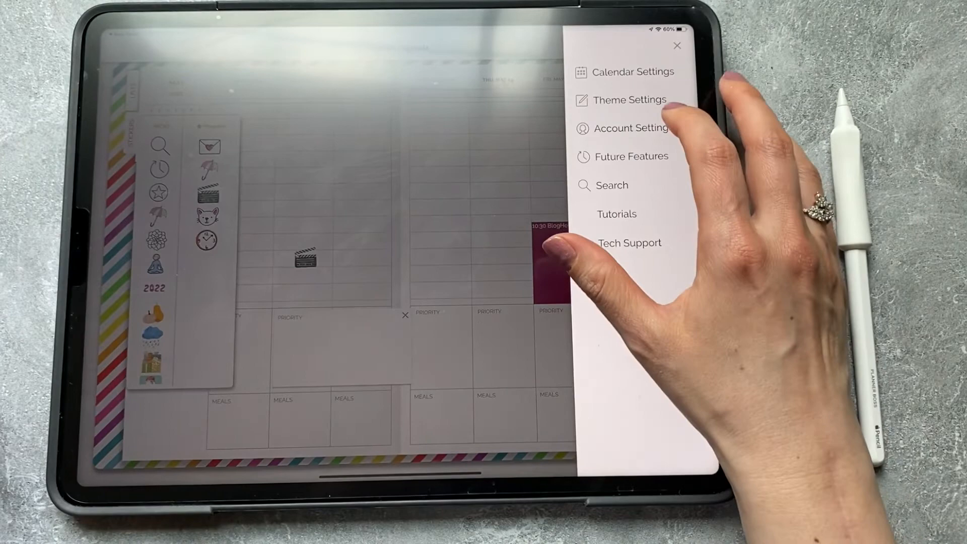
pyautogui.click(629, 100)
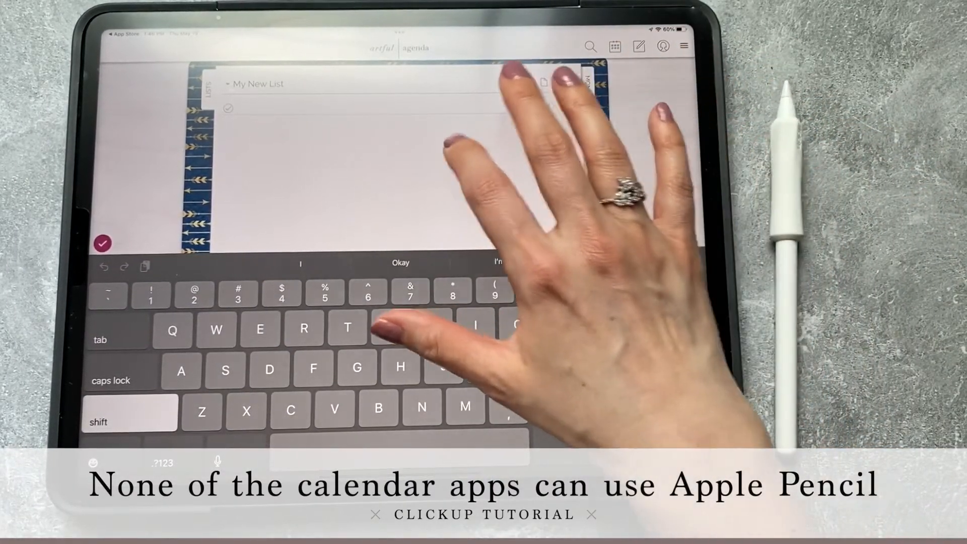
# Enter the item 'you can only use the f…' into My New List with the keyboard
pyautogui.write('Lis')
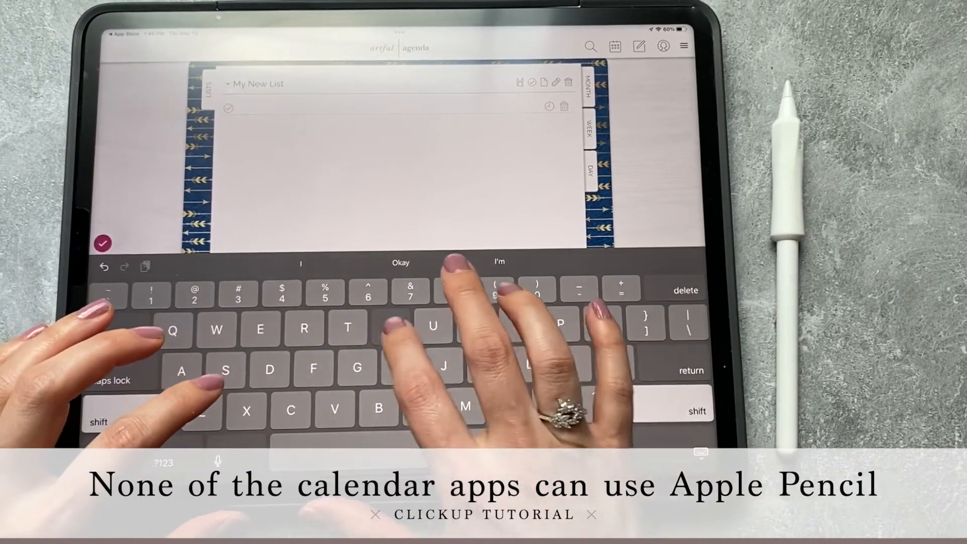
pyautogui.write('you can only')
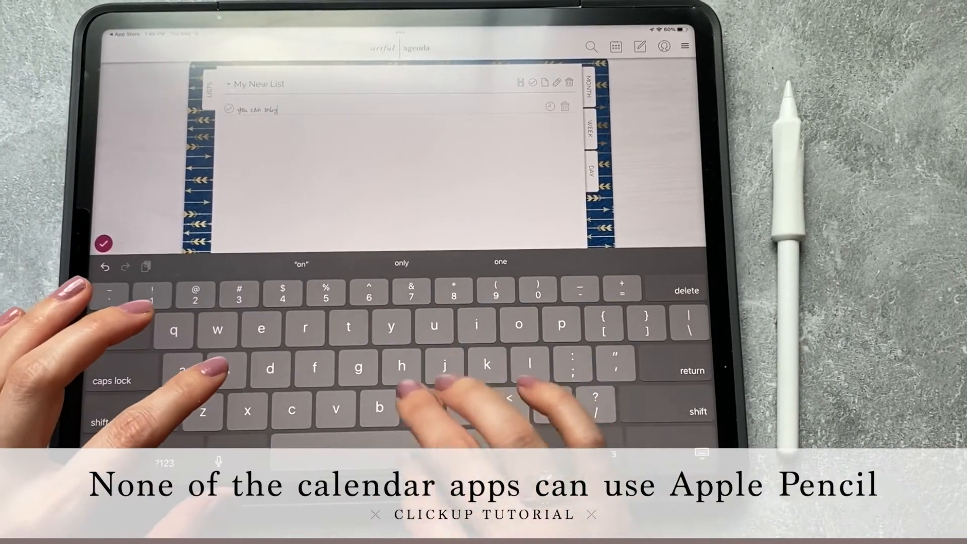
pyautogui.write('use the')
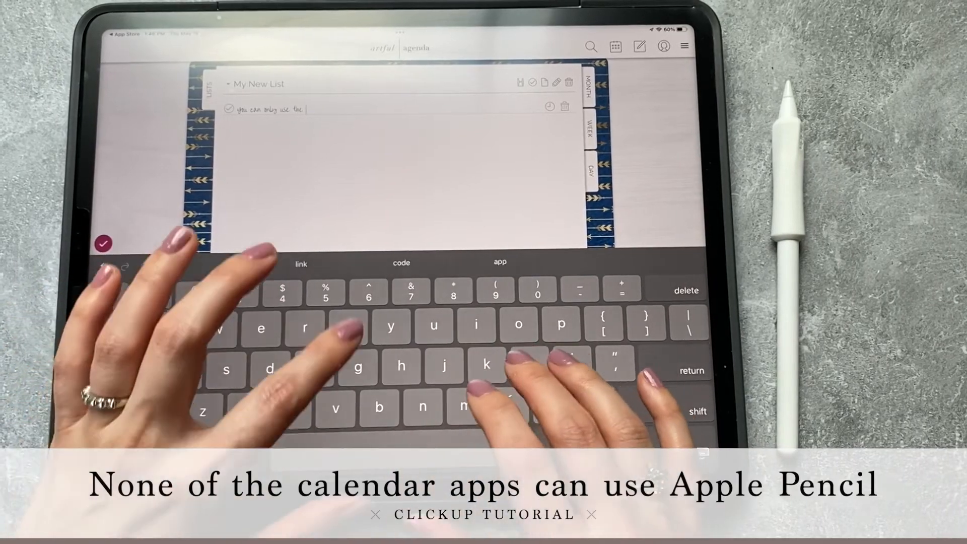
pyautogui.write('f')
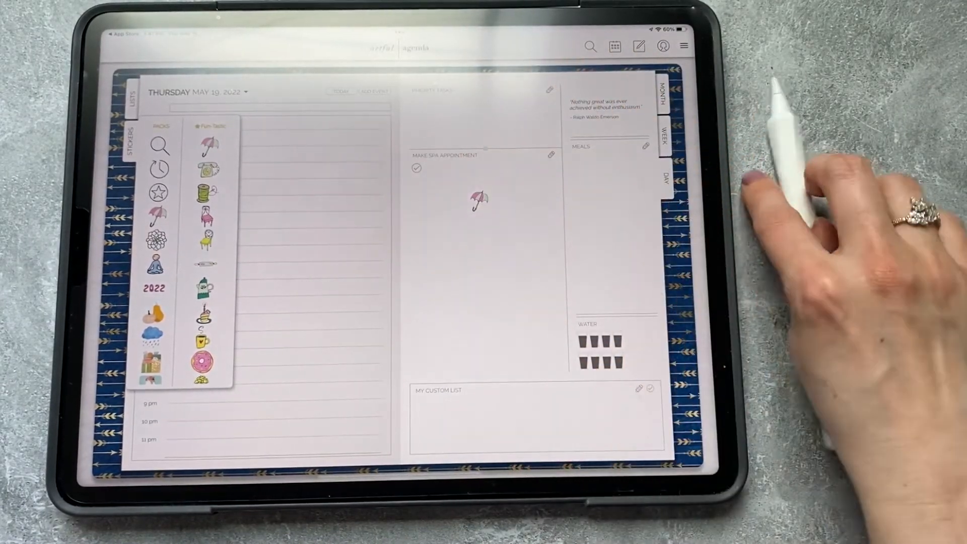
pyautogui.moveTo(610, 99)
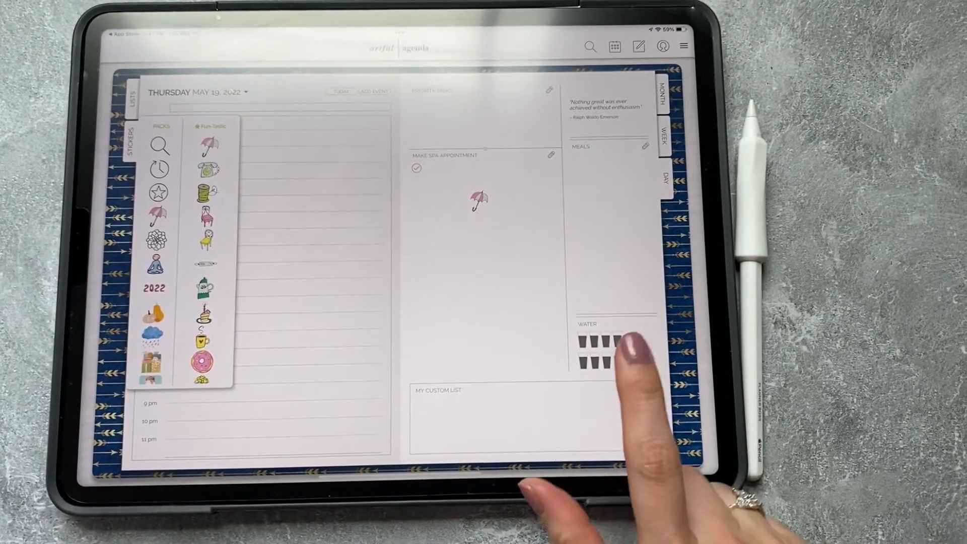
# Mark several glasses of water as drunk in Friday May 20's water tracker
pyautogui.click(600, 339)
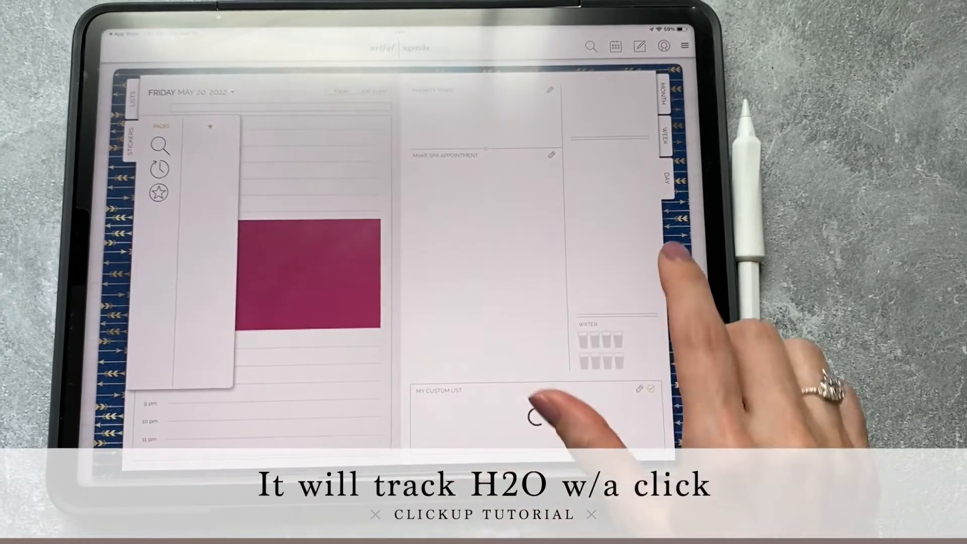
pyautogui.click(587, 353)
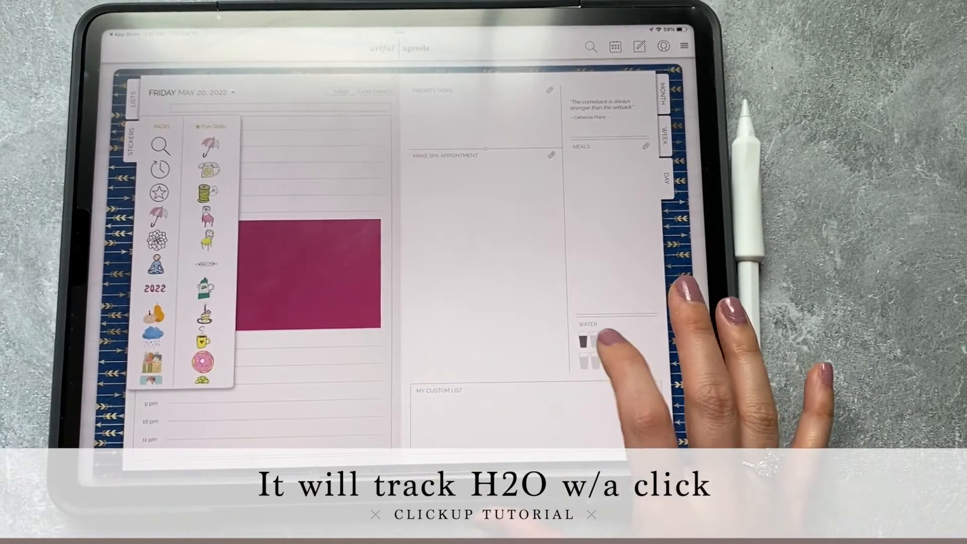
pyautogui.click(599, 342)
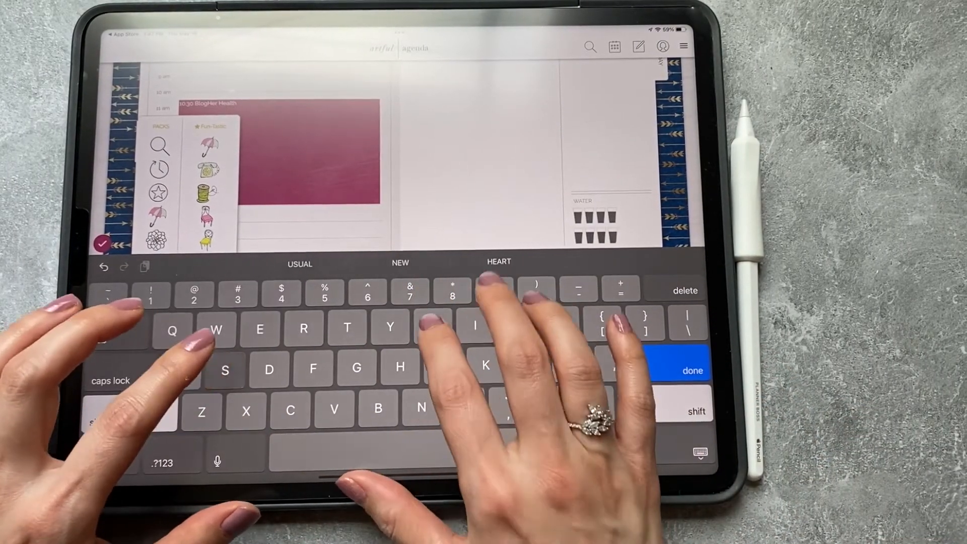
# Retitle the day page's custom list to My Super List
pyautogui.write('LIS')
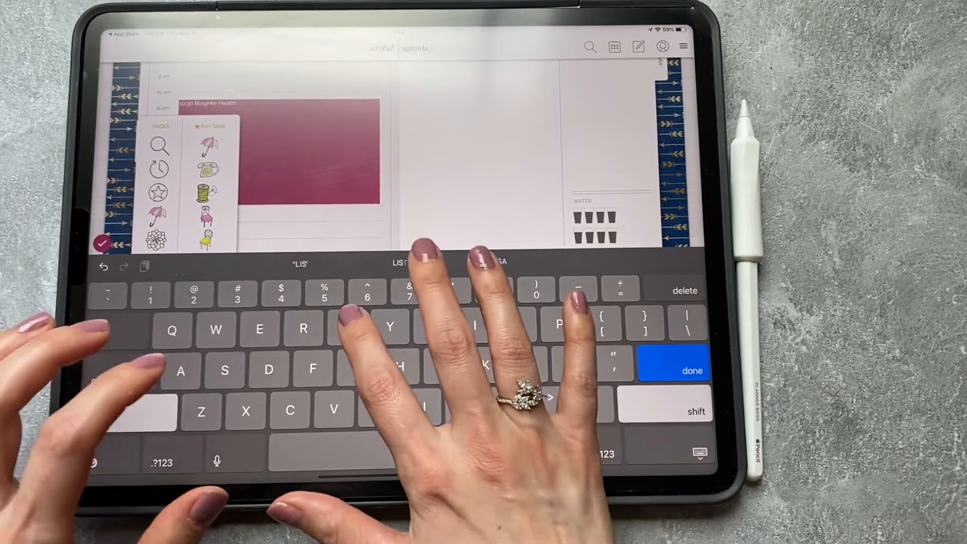
pyautogui.click(692, 371)
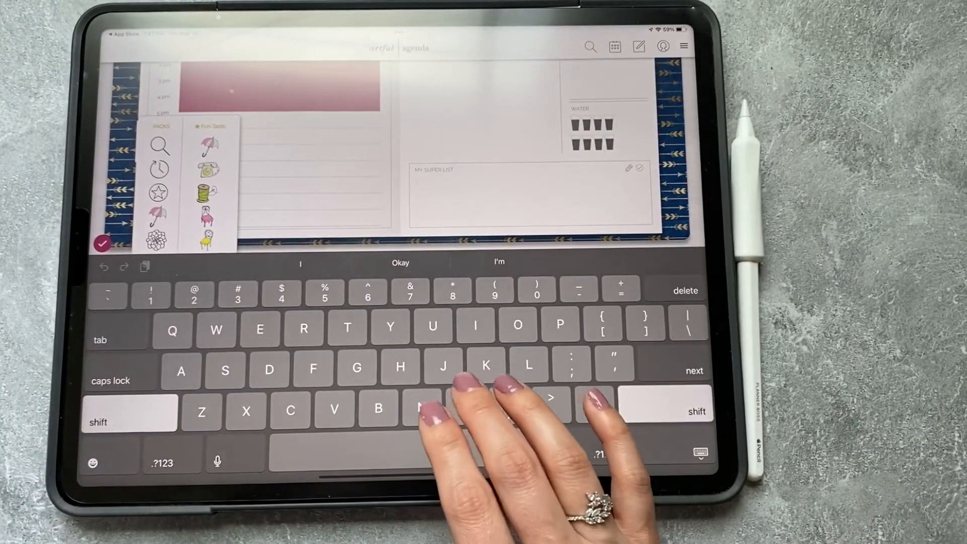
# Add the items Go to the movies and Get popcorn (vanilla) to My Super List
pyautogui.write('Get popcorn')
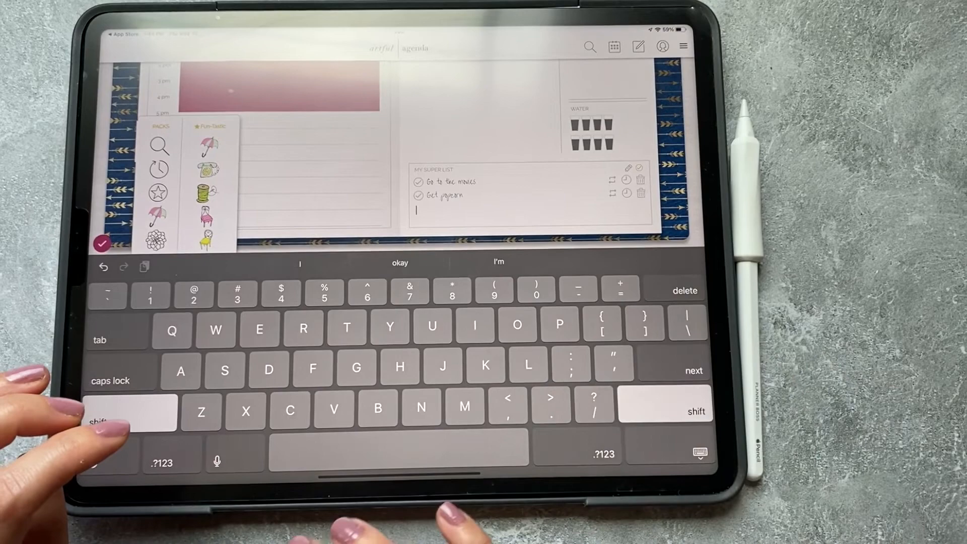
pyautogui.write('Get')
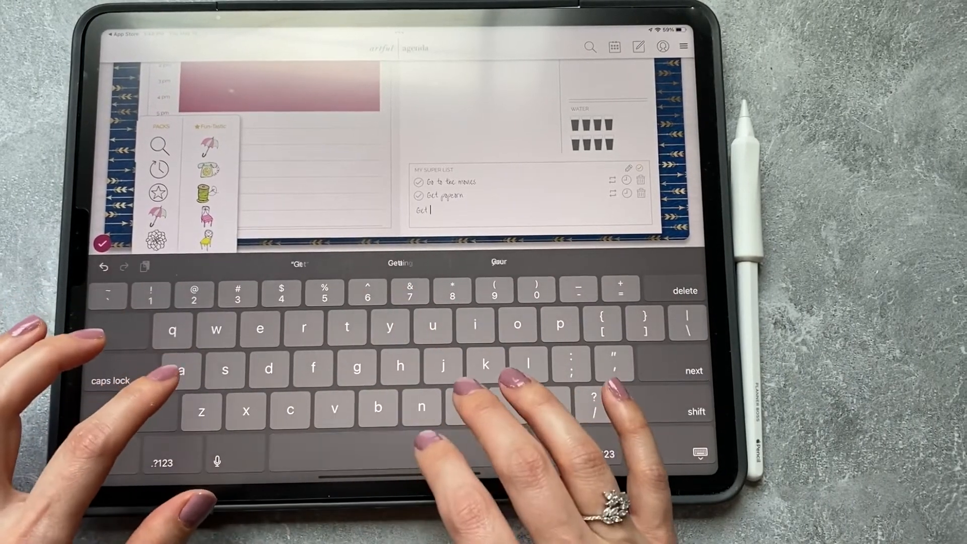
pyautogui.write('vanilla cake')
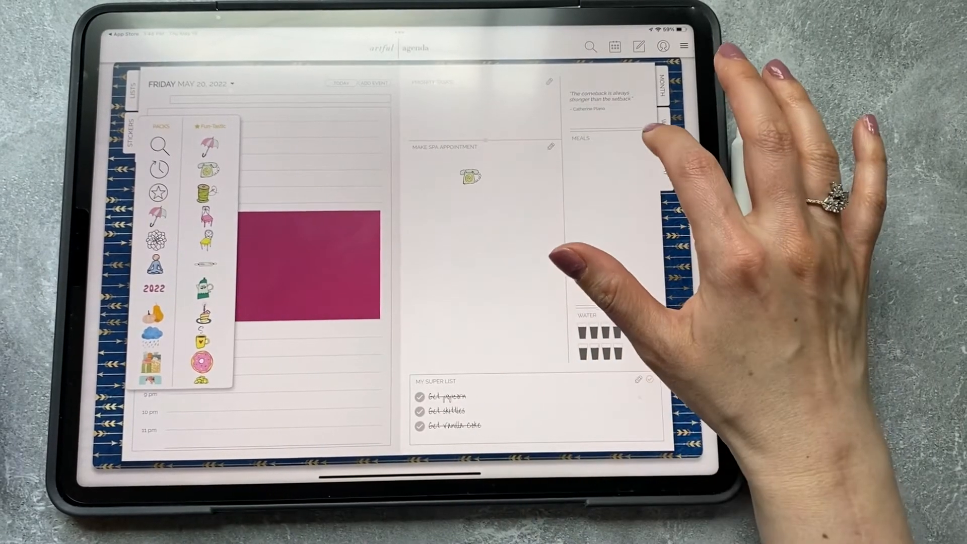
# Retitle the daily notes section MEAL PLANNING and check the handwriting setting
pyautogui.click(605, 139)
pyautogui.write(' PLANNING')
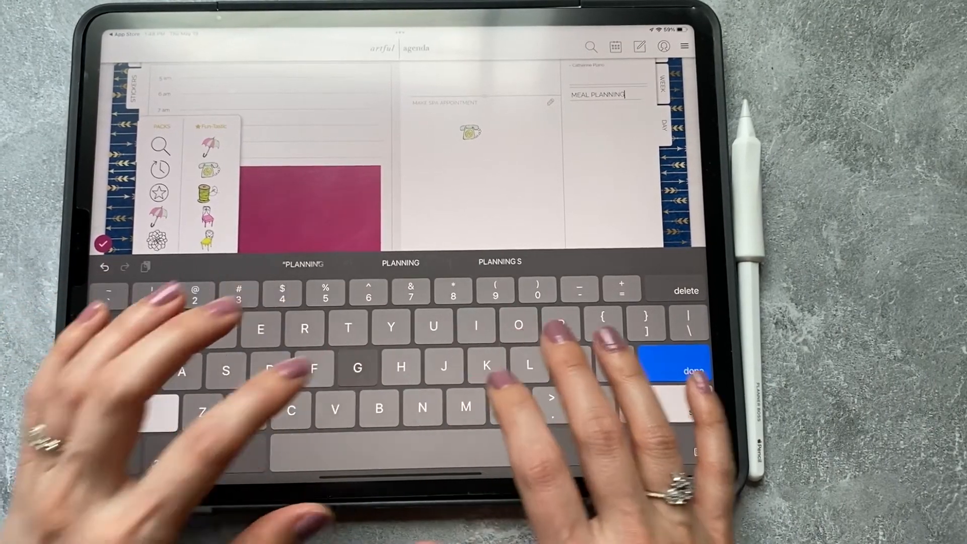
pyautogui.click(692, 371)
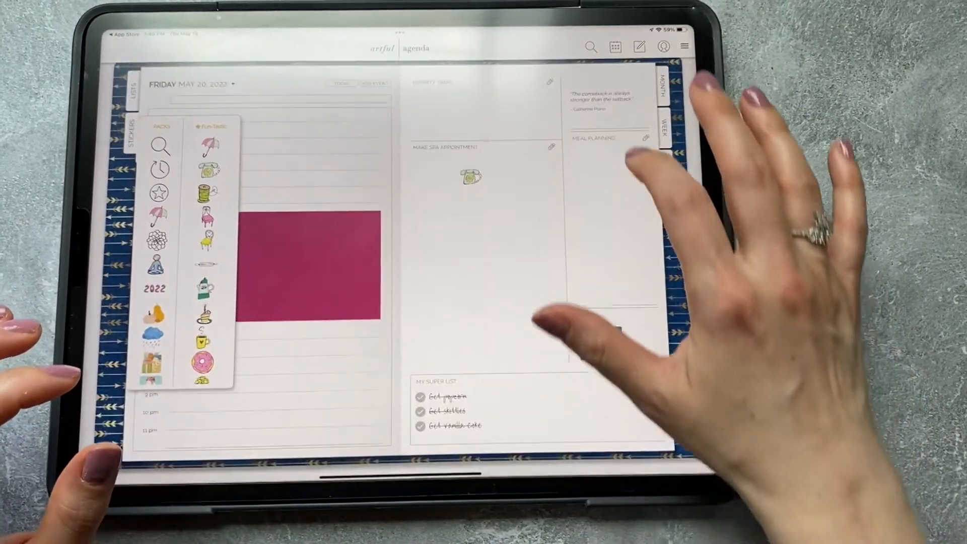
pyautogui.click(605, 148)
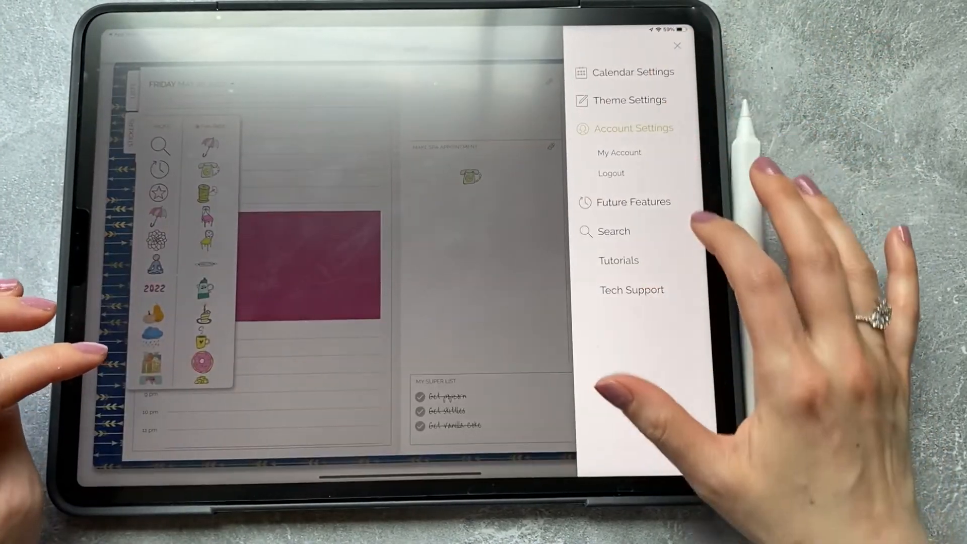
pyautogui.click(628, 100)
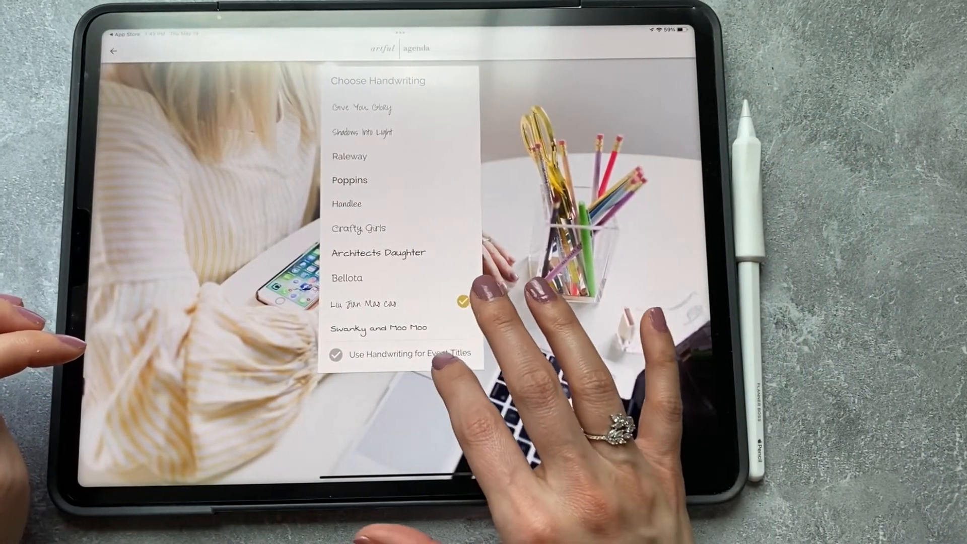
pyautogui.click(335, 353)
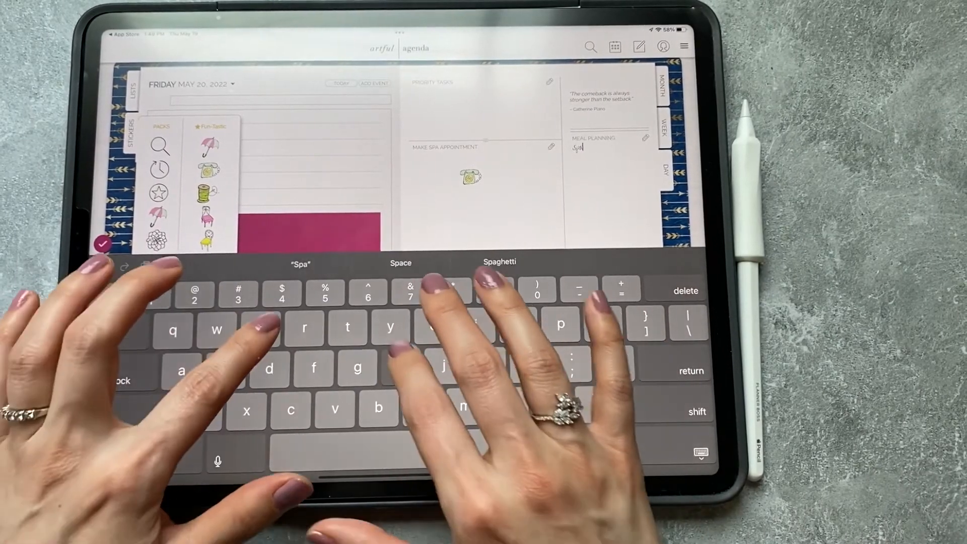
# Enter 'spaghetti' as the meal under Meal Planning
pyautogui.write('spaghetti')
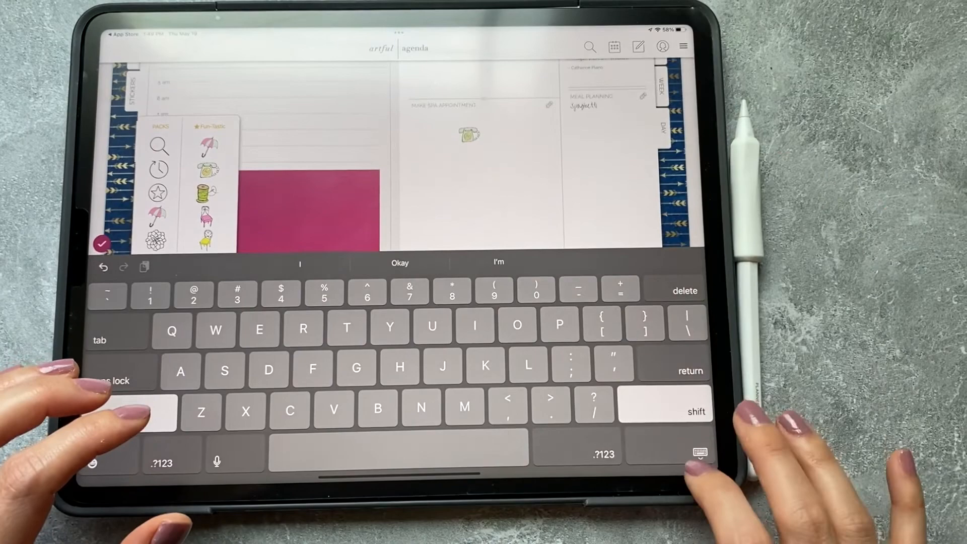
pyautogui.click(696, 453)
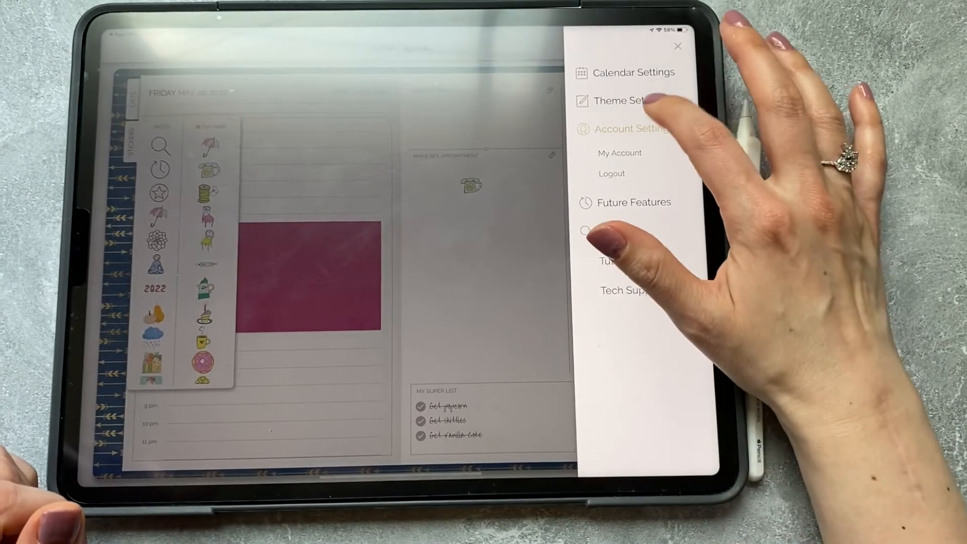
# Toggle Use Handwriting for Event Titles so titles show in plain type
pyautogui.click(629, 100)
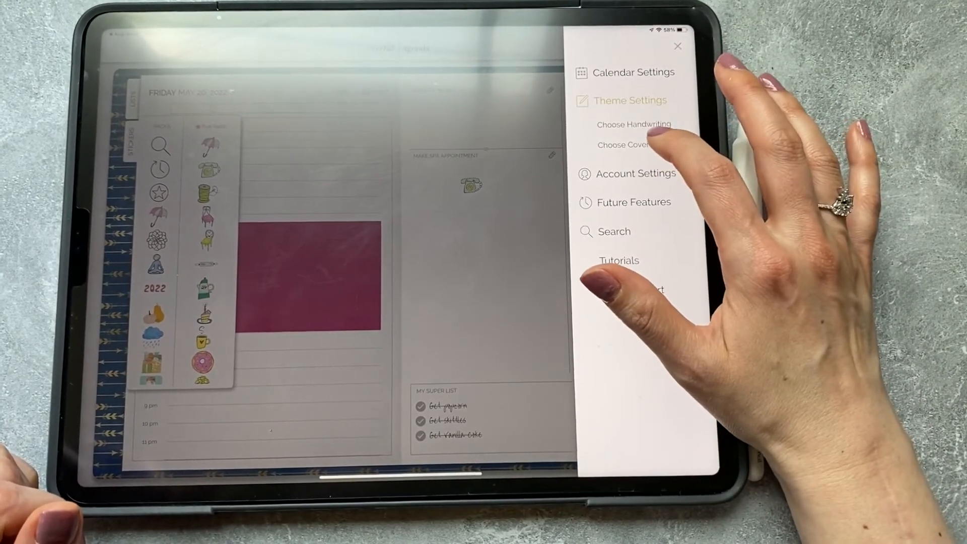
pyautogui.click(633, 124)
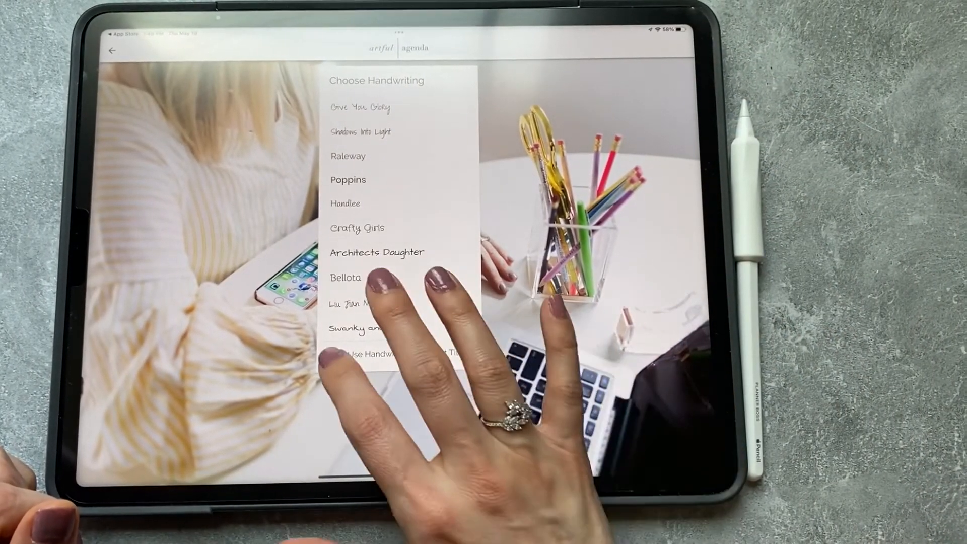
pyautogui.click(360, 303)
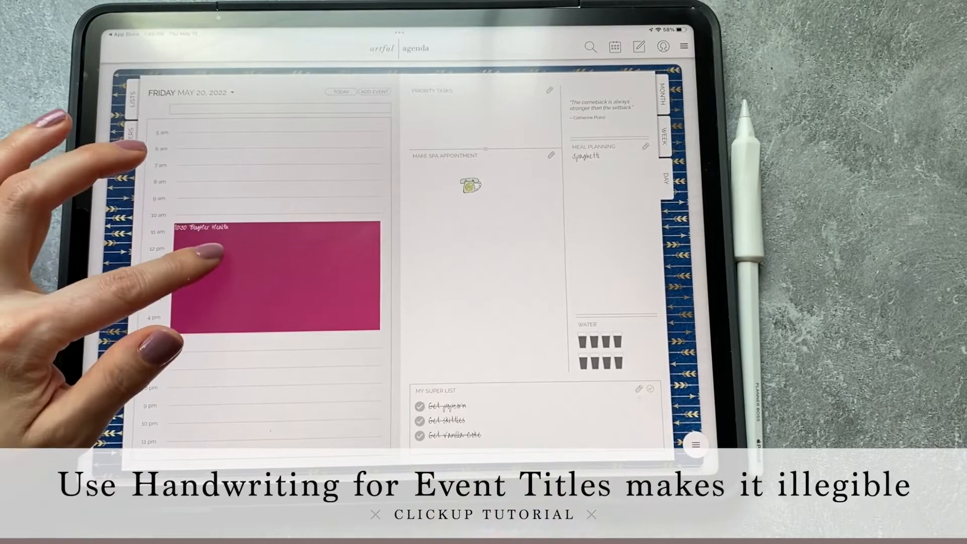
# Show the May 22–28 week in Week view with the typed event titles
pyautogui.click(663, 138)
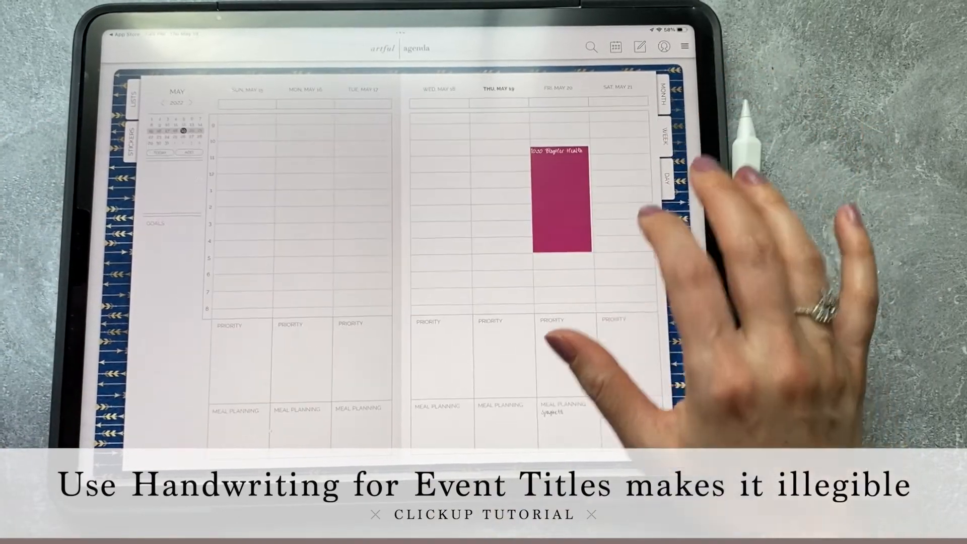
pyautogui.click(685, 46)
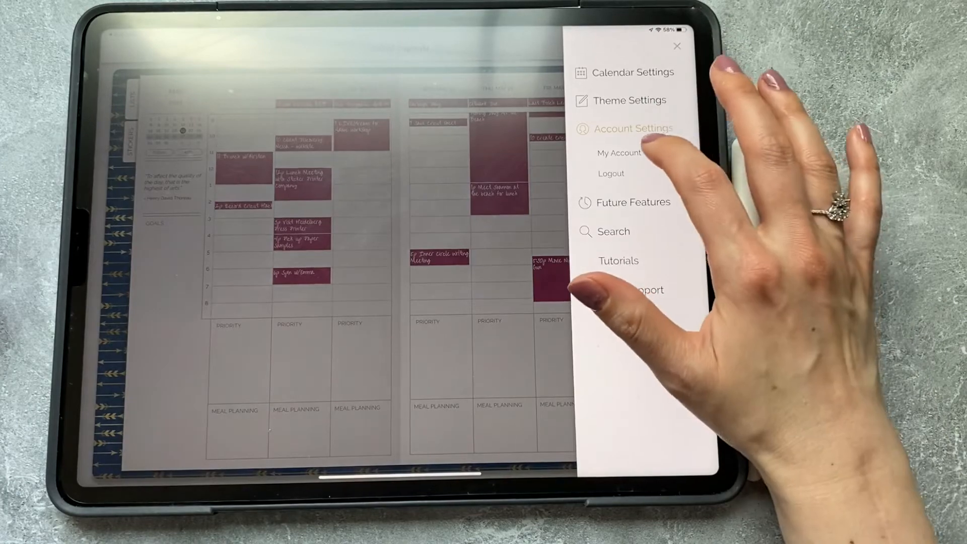
pyautogui.click(629, 99)
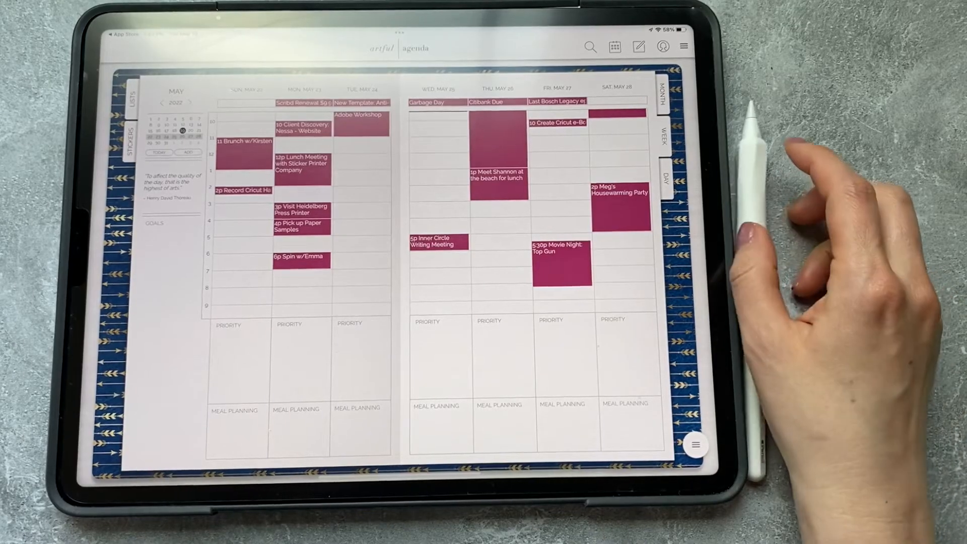
# Create My New List and finger-draw on it in red ink via Start Drawing
pyautogui.click(684, 45)
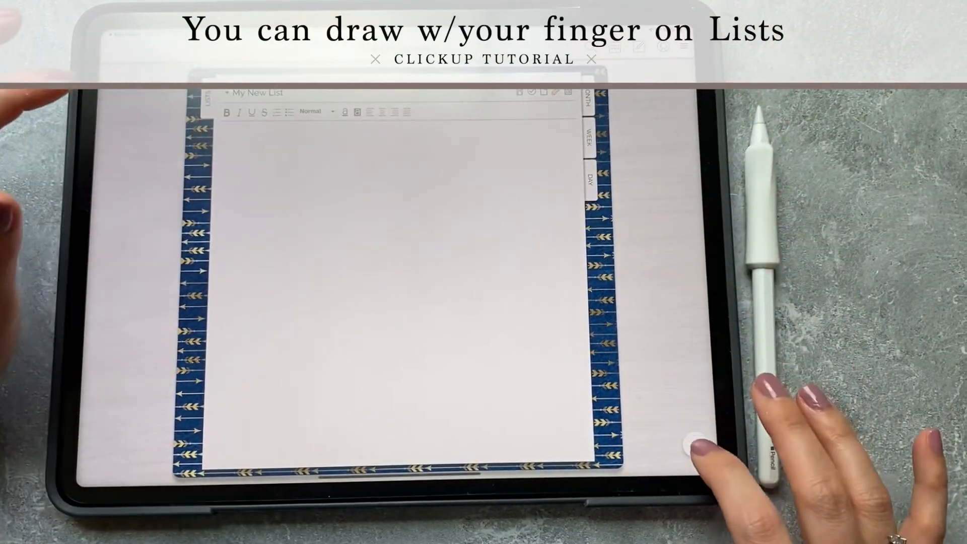
pyautogui.click(695, 445)
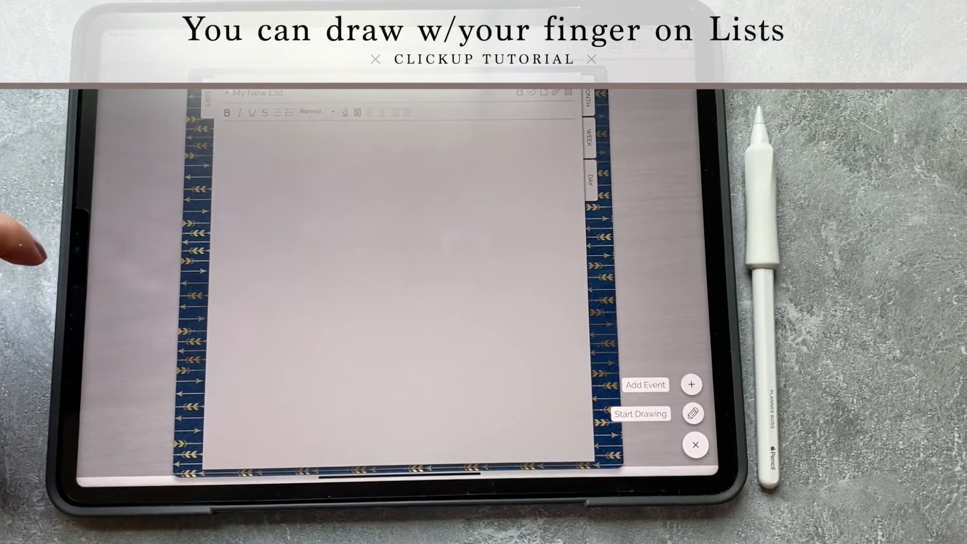
pyautogui.click(696, 445)
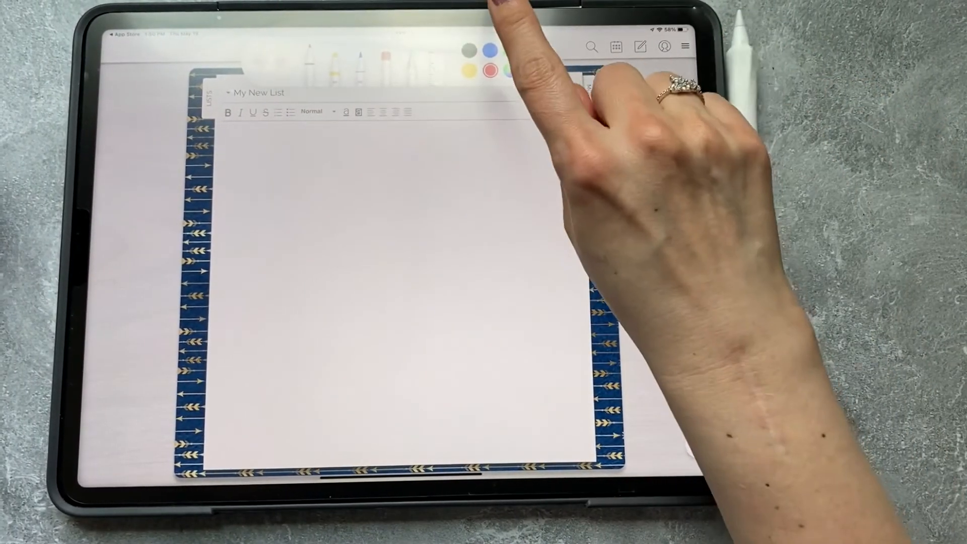
pyautogui.click(536, 60)
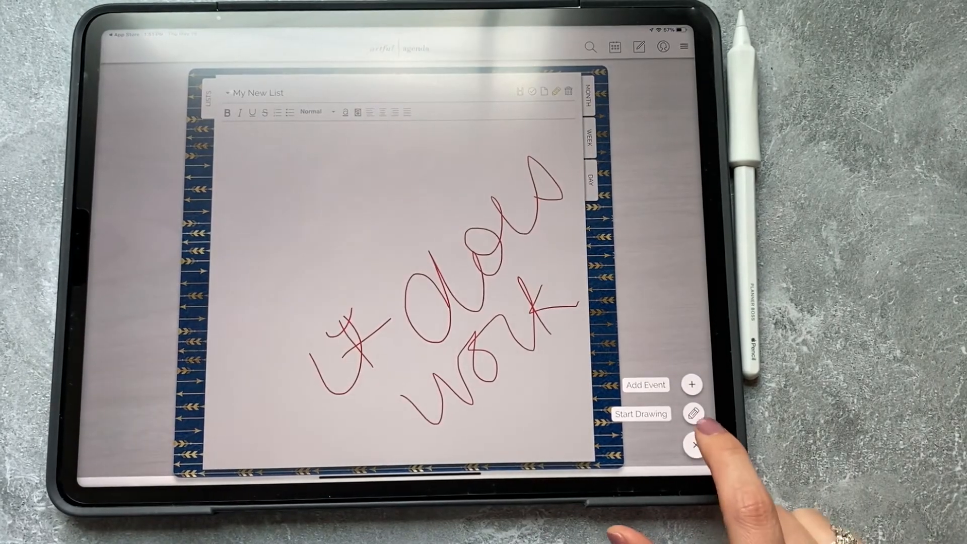
pyautogui.click(693, 447)
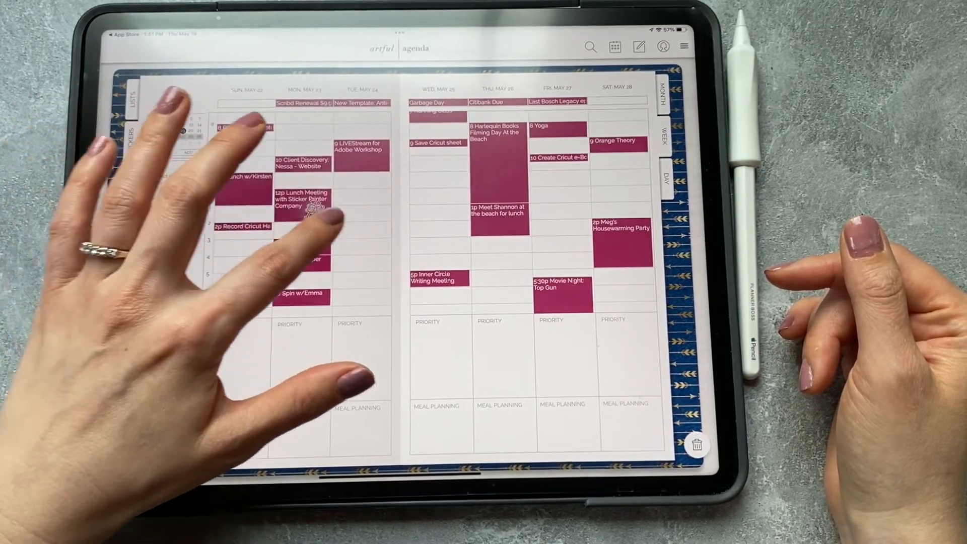
# On Thursday May 26 add an envelope sticker and mark four water glasses drunk
pyautogui.click(130, 137)
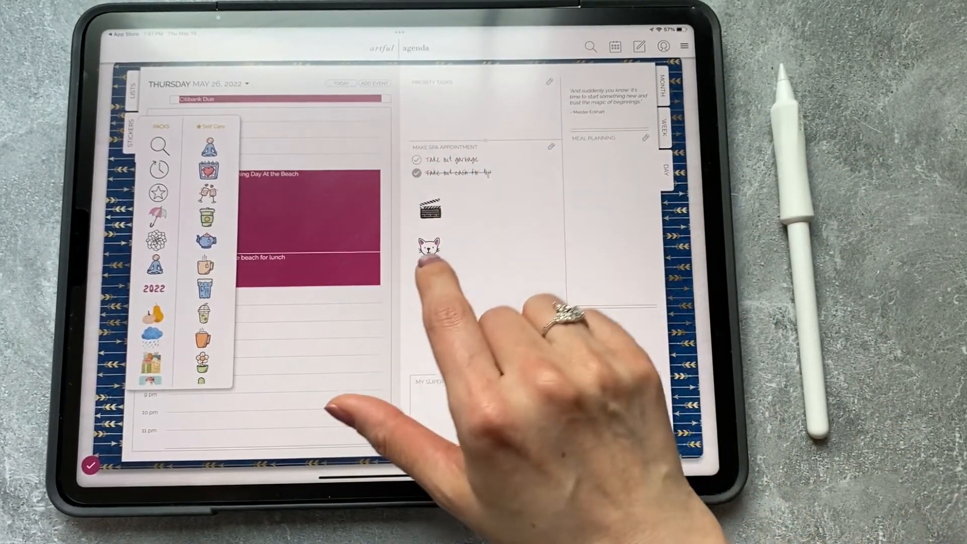
pyautogui.click(430, 273)
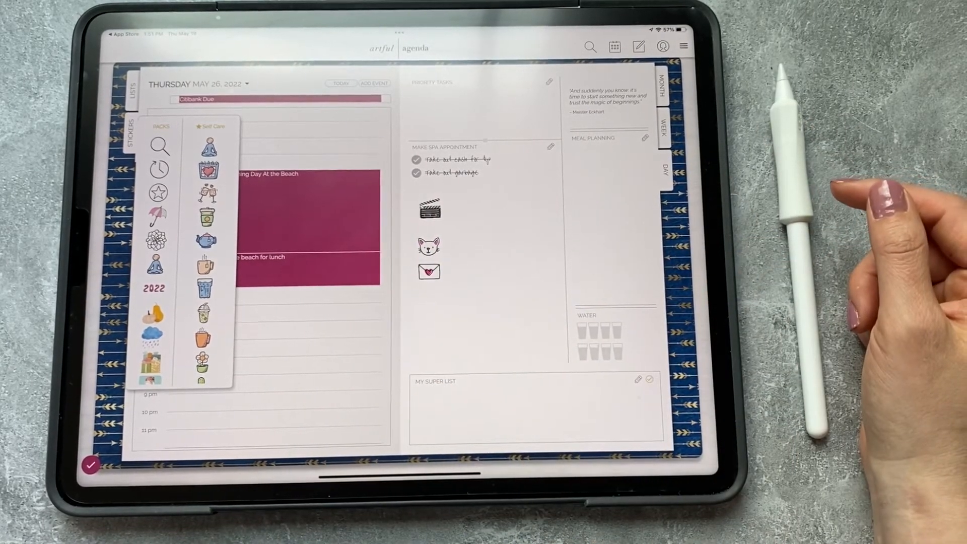
pyautogui.click(592, 337)
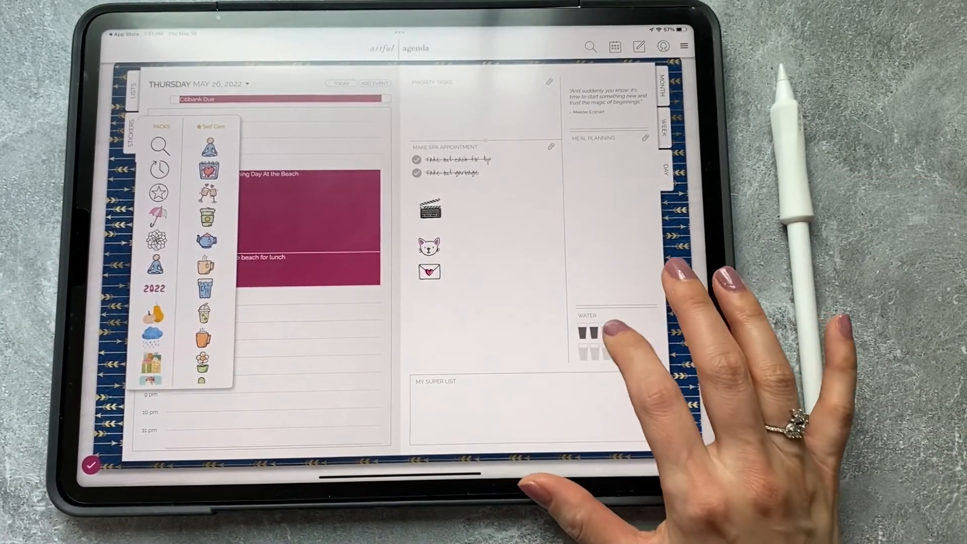
pyautogui.click(604, 337)
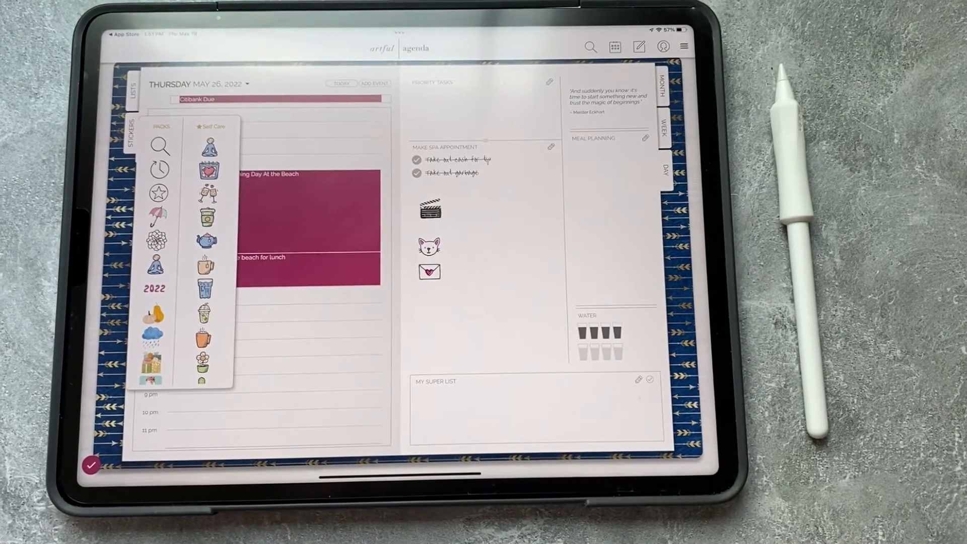